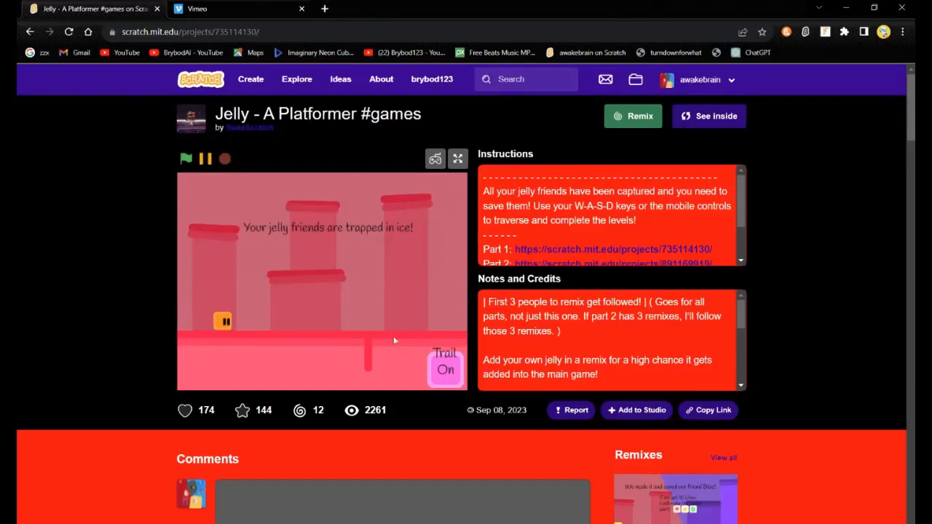
Restart the Jelly platformer and play through to rescuing friend Blue
left_click(186, 158)
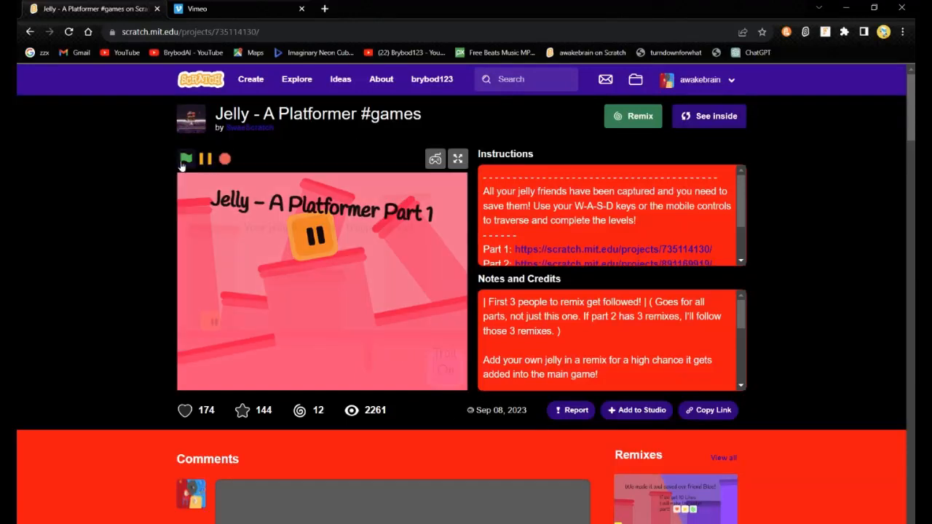
left_click(186, 159)
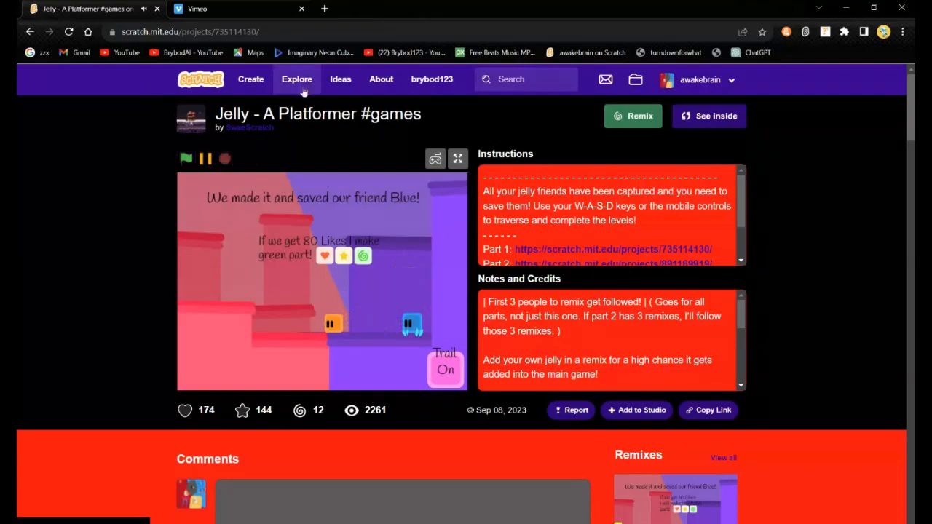
Open Explore, scroll the trending projects, and load the first extra batch
left_click(296, 79)
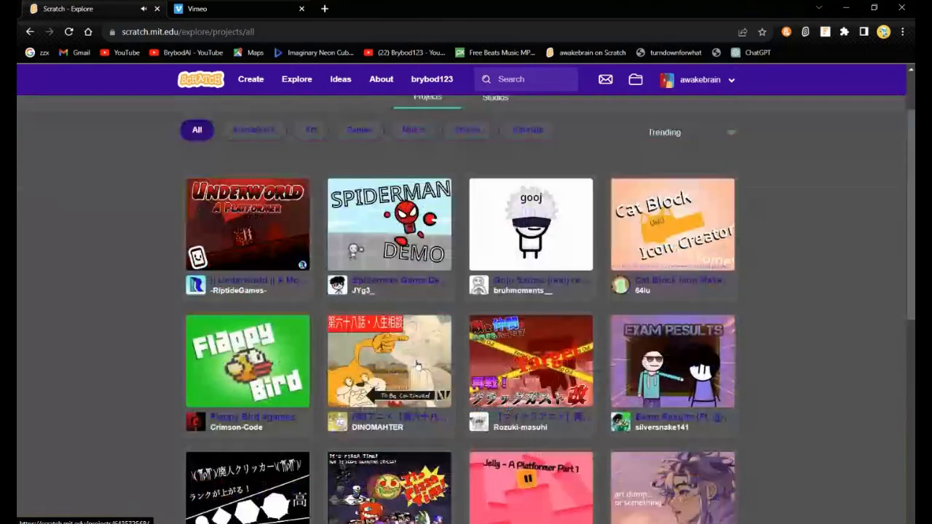
scroll("down", 3)
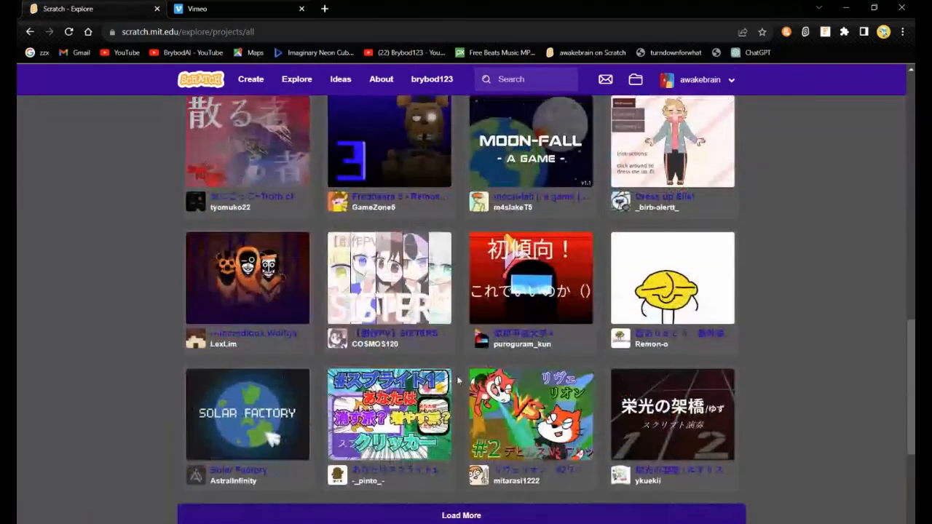
scroll("down", 3)
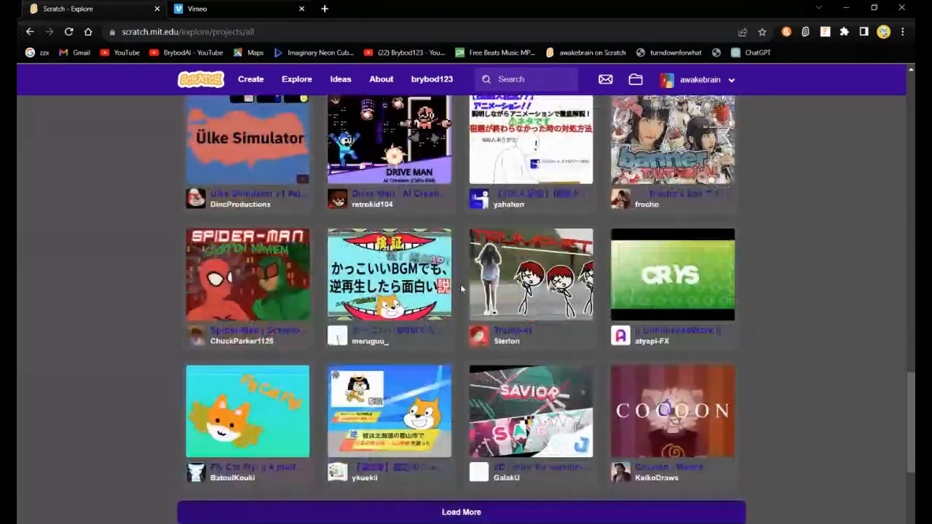
scroll("down", 3)
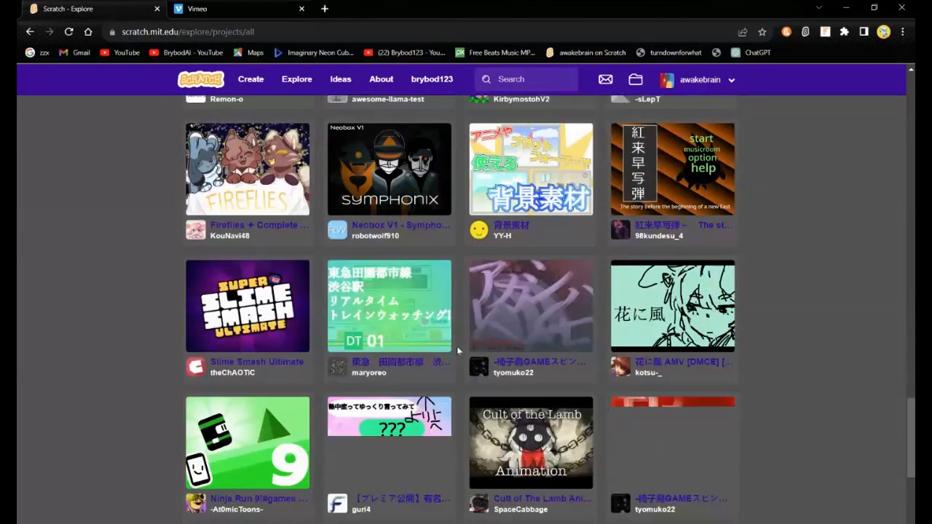
scroll("down", 3)
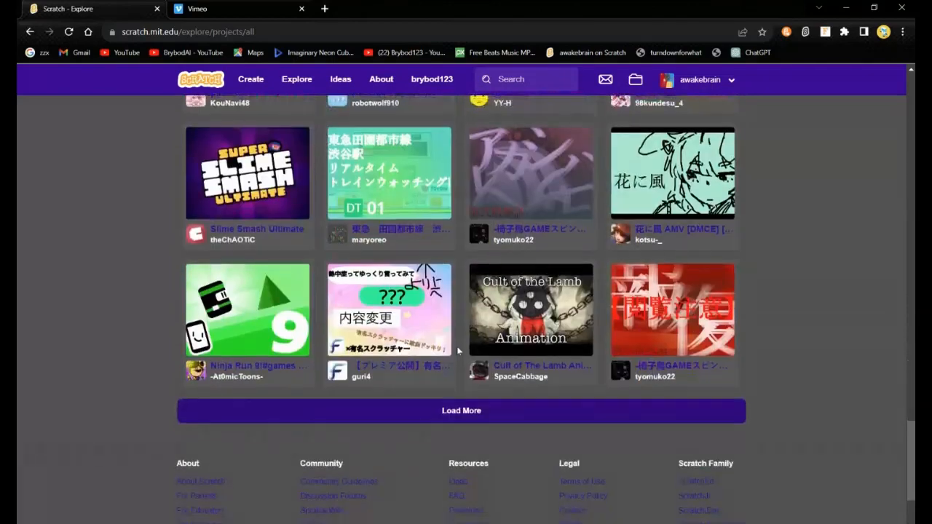
scroll("down", 3)
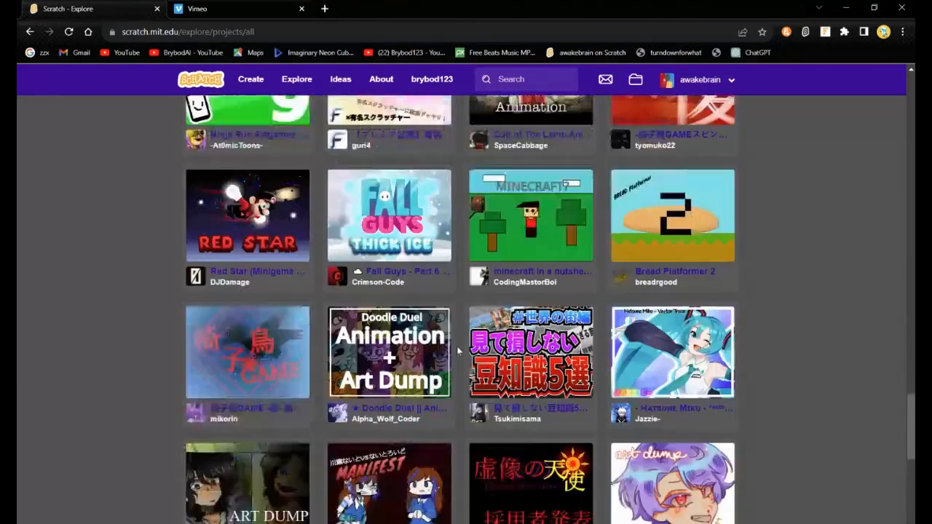
scroll("up", 3)
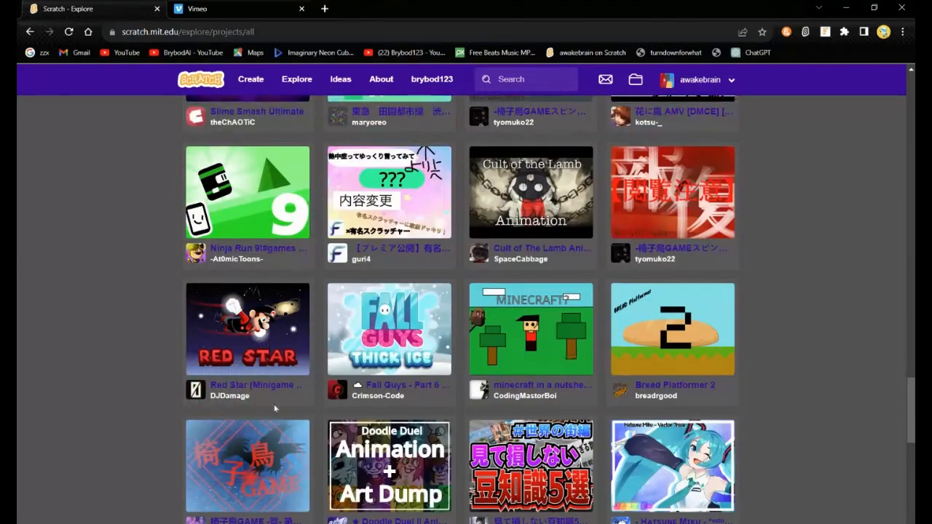
scroll("down", 3)
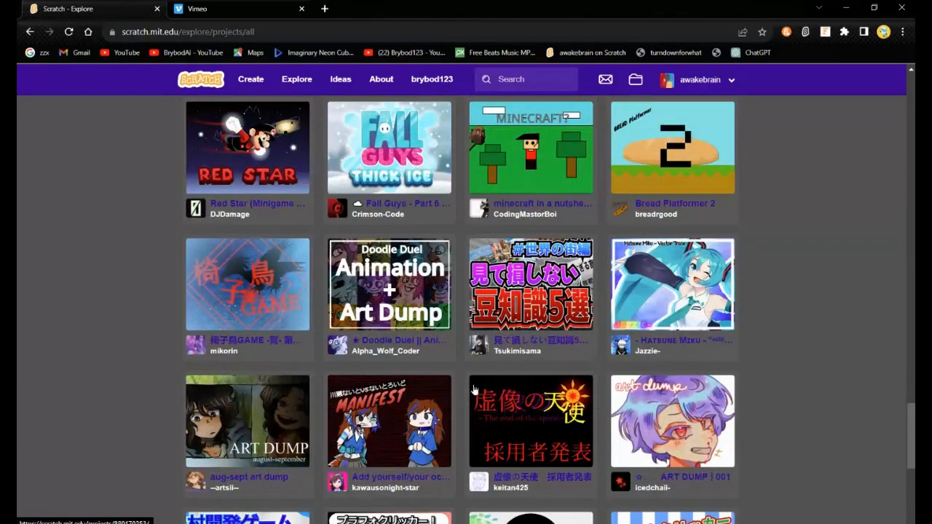
scroll("down", 3)
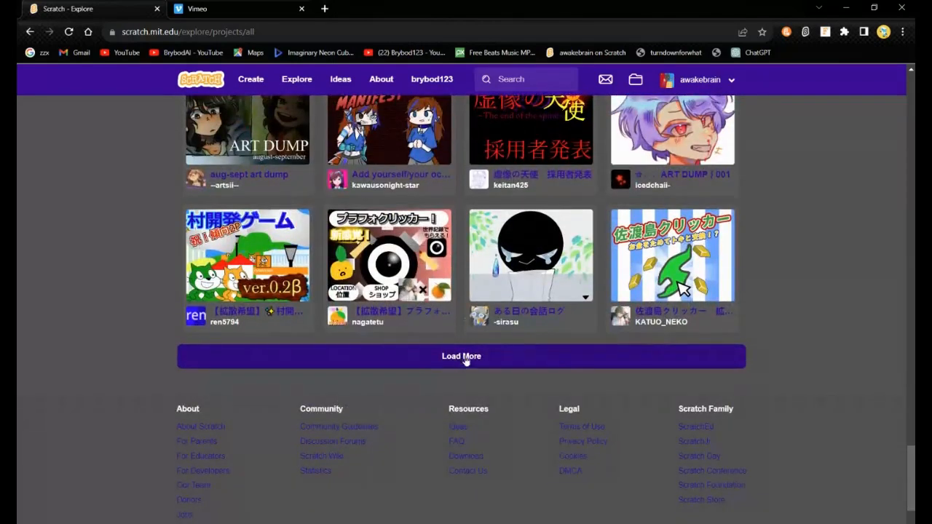
left_click(461, 356)
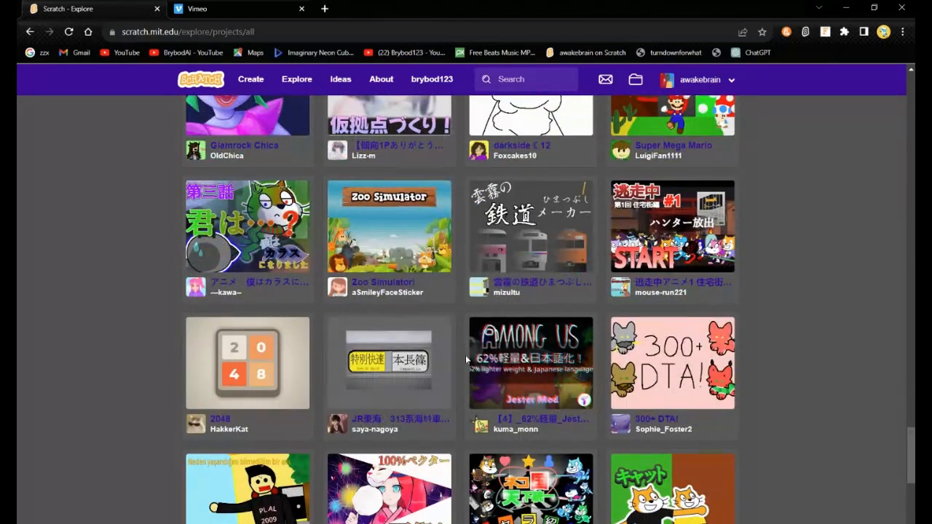
Scroll further and load a second extra batch of trending projects
scroll("down", 3)
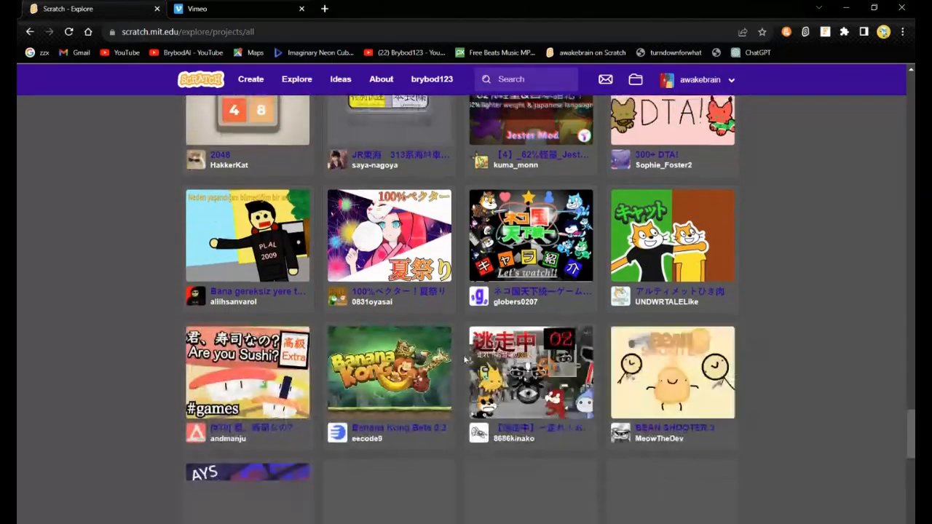
scroll("down", 3)
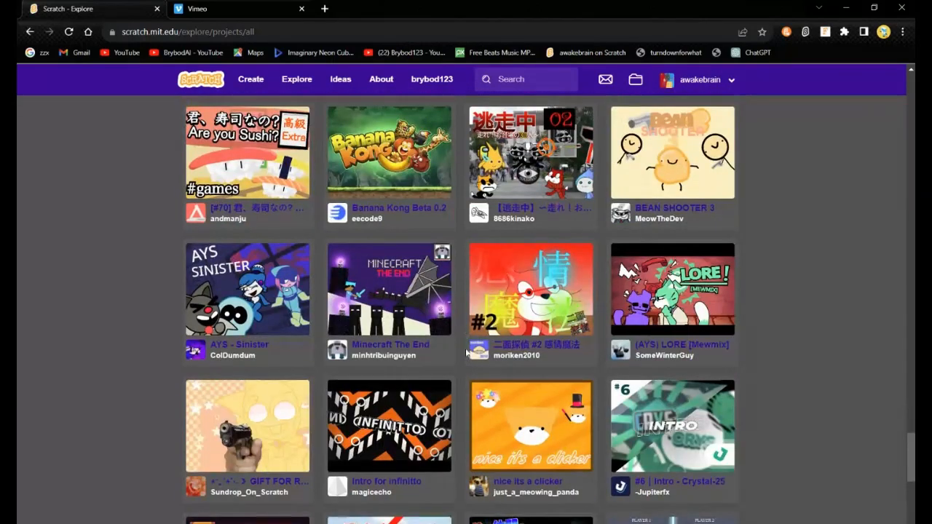
scroll("down", 3)
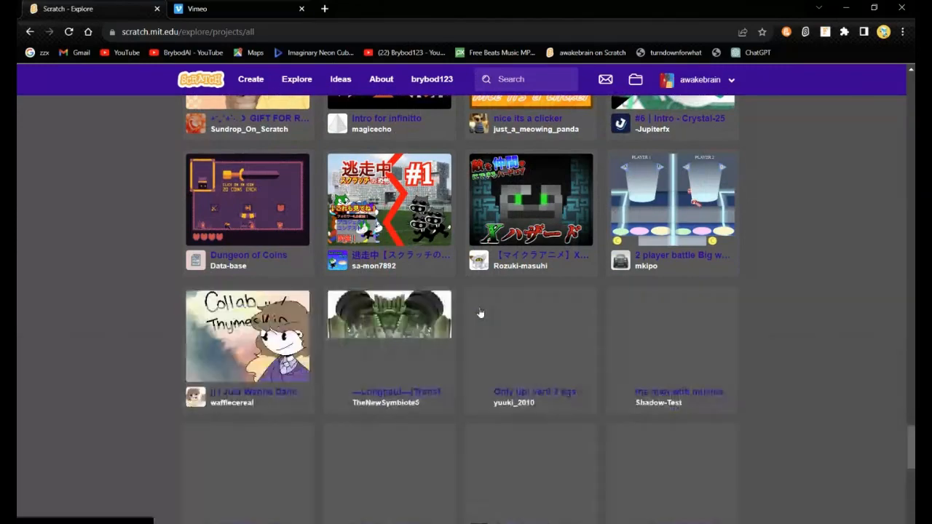
scroll("down", 3)
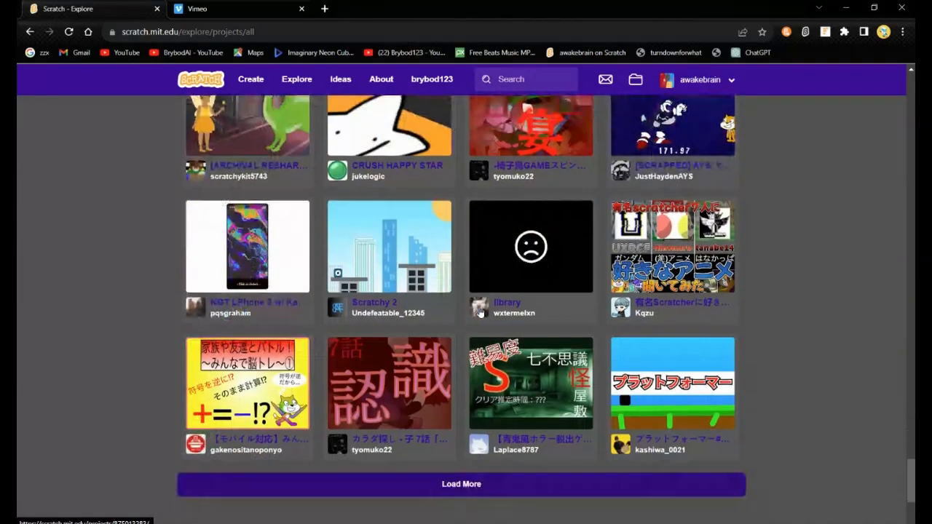
scroll("down", 3)
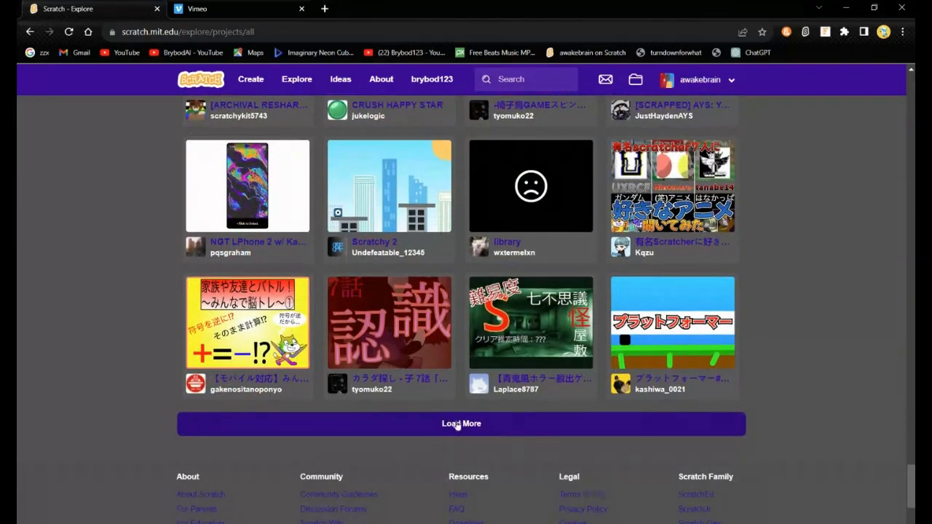
left_click(461, 424)
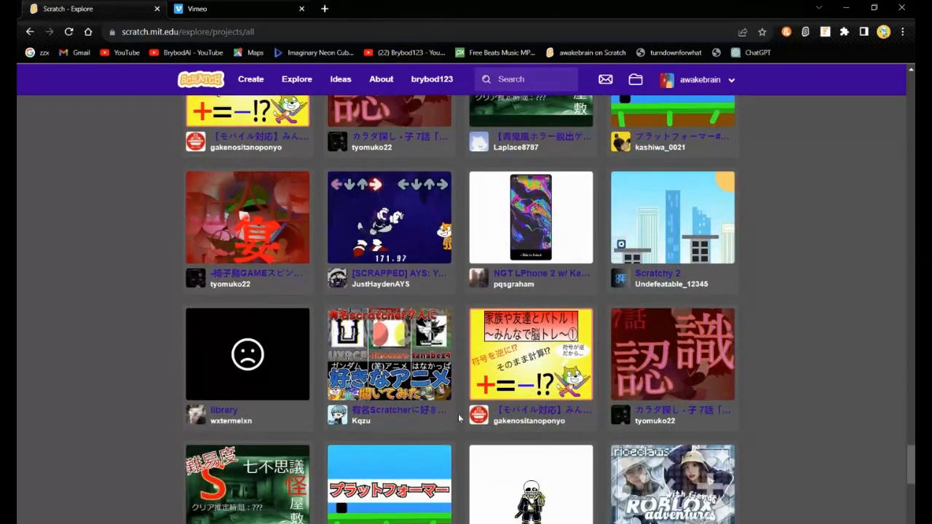
scroll("down", 3)
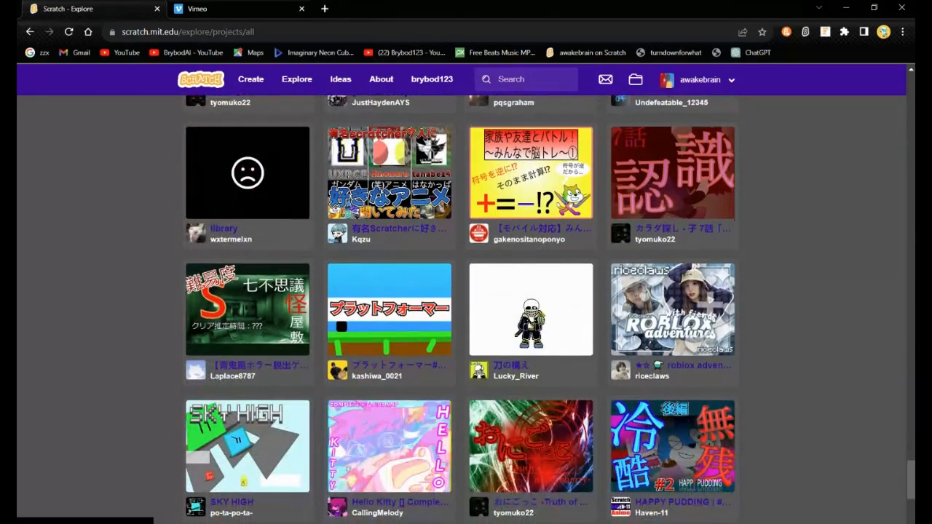
Open My Stuff's Shared Projects list and scroll down to swift 1, 2 and 3
left_click(201, 79)
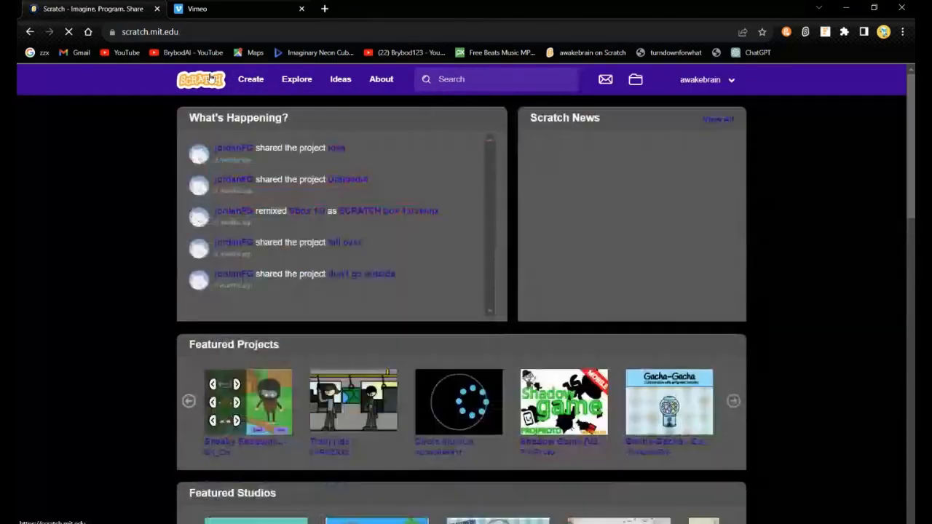
left_click(701, 80)
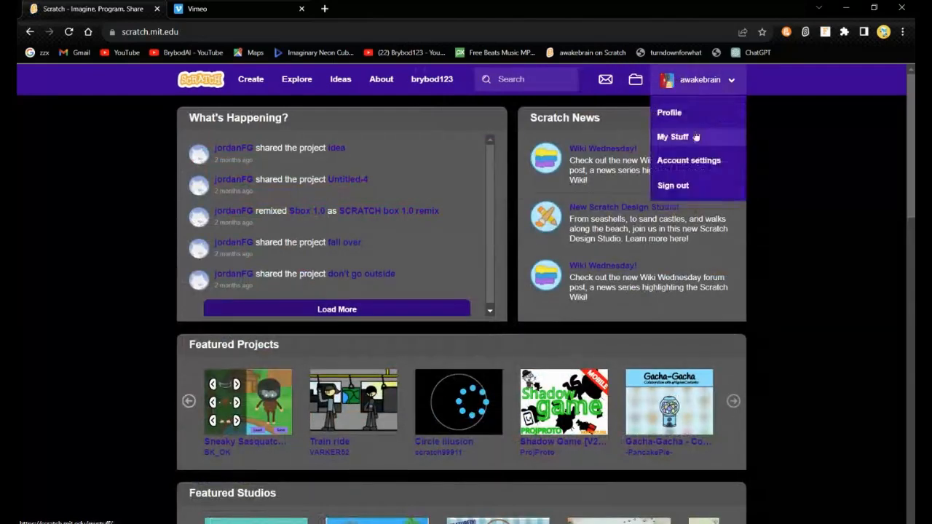
left_click(671, 137)
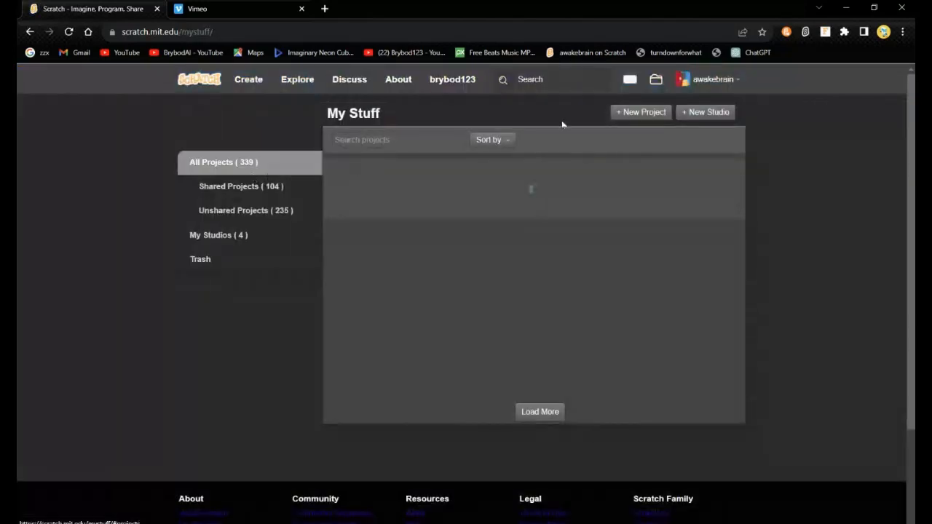
left_click(240, 185)
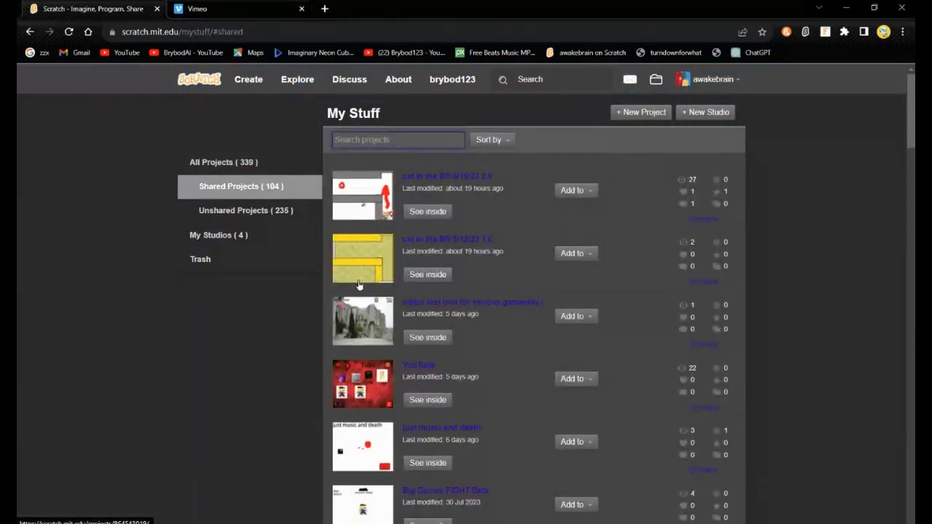
scroll("down", 3)
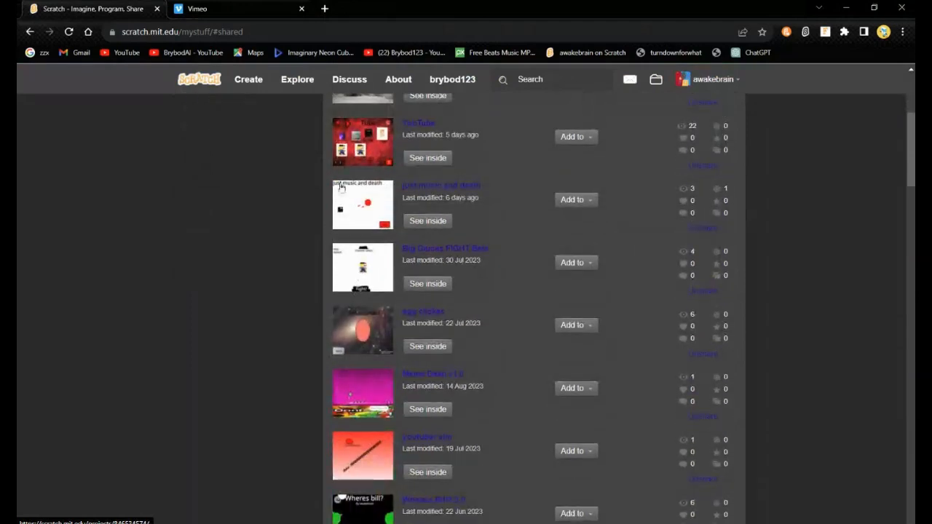
scroll("down", 3)
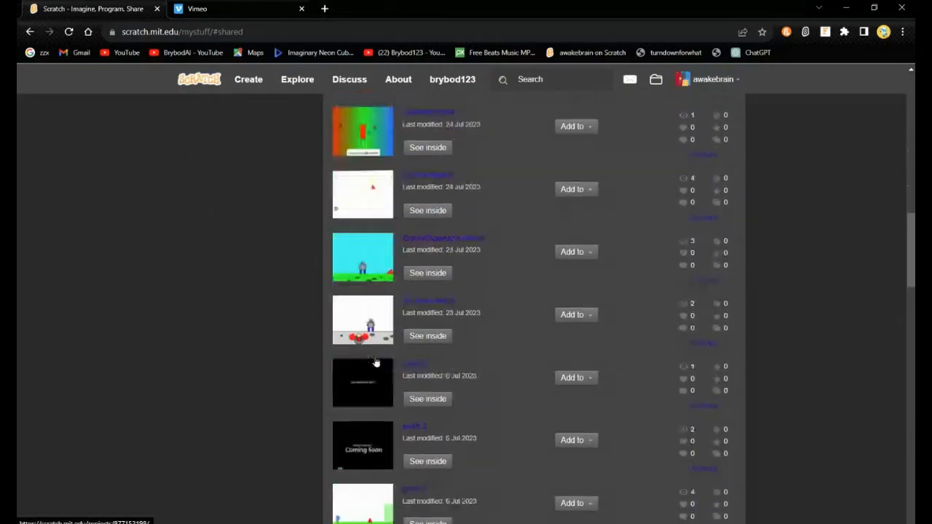
scroll("down", 3)
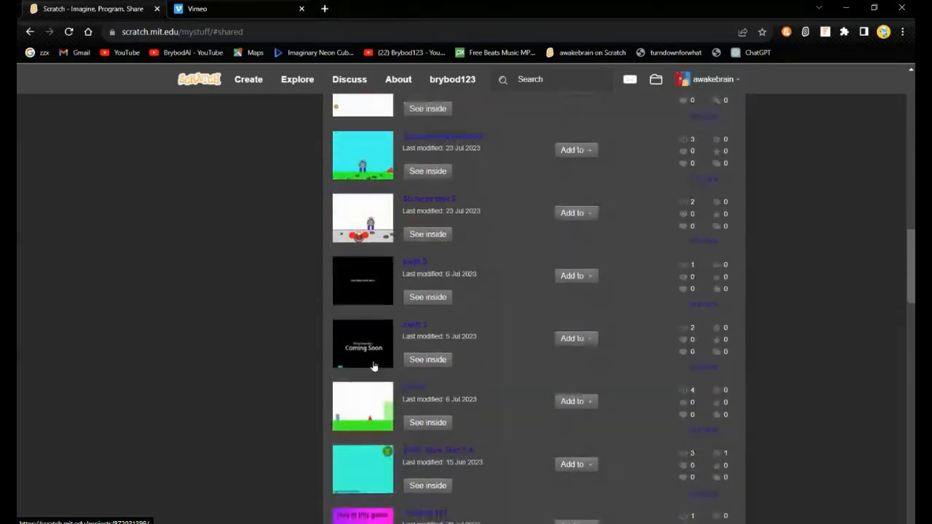
scroll("down", 3)
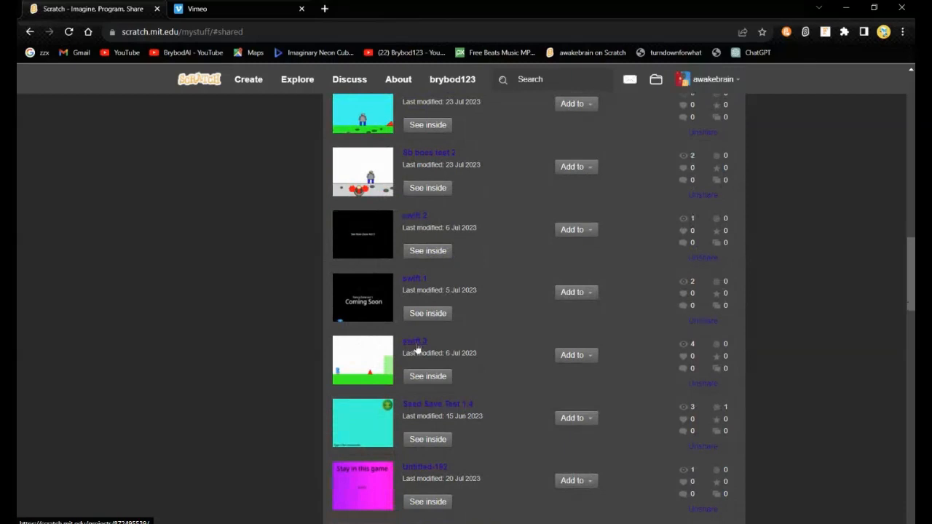
Open the swift 1 project page and start its game
left_click(414, 279)
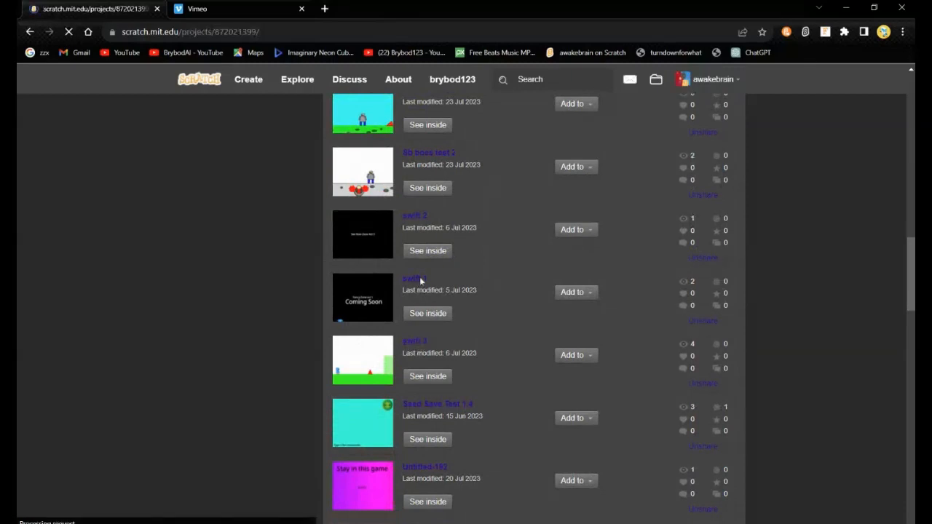
left_click(413, 278)
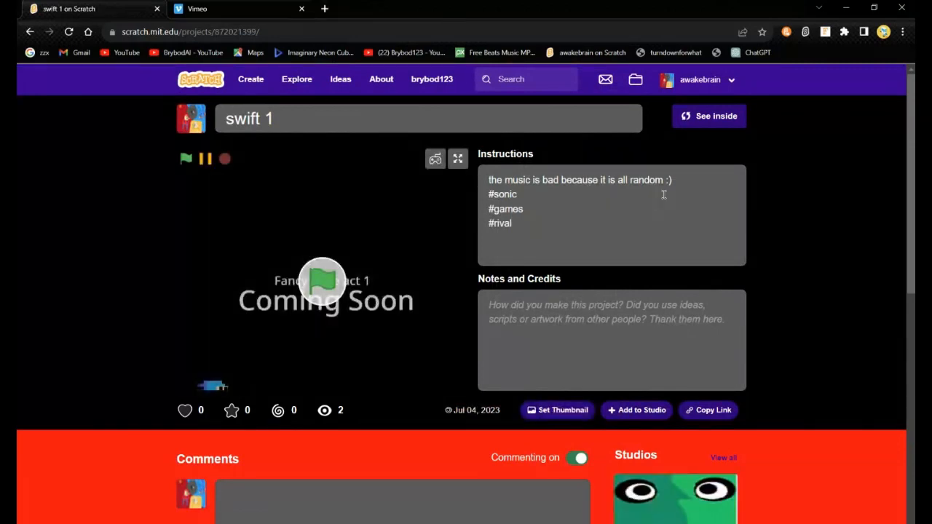
left_click(185, 158)
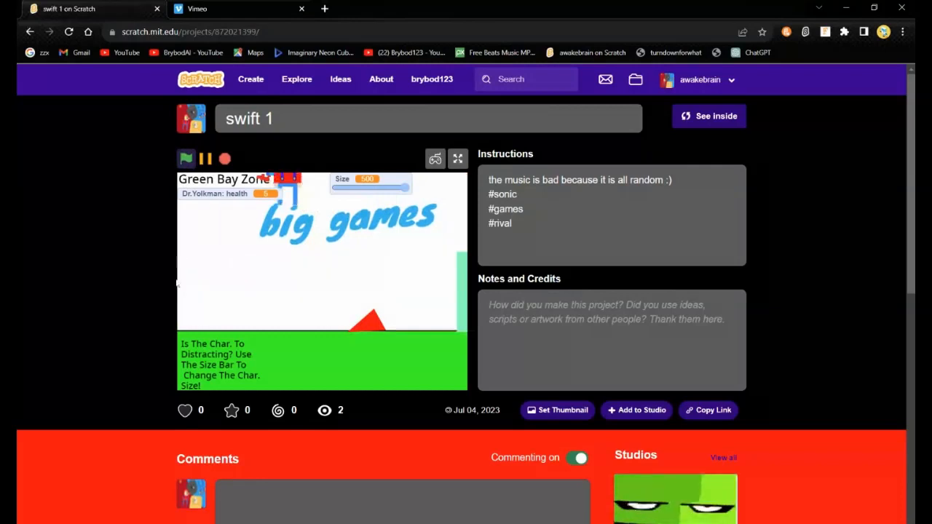
Restart swift 1 from the beginning at Green Bay Zone Act 1
left_click(186, 158)
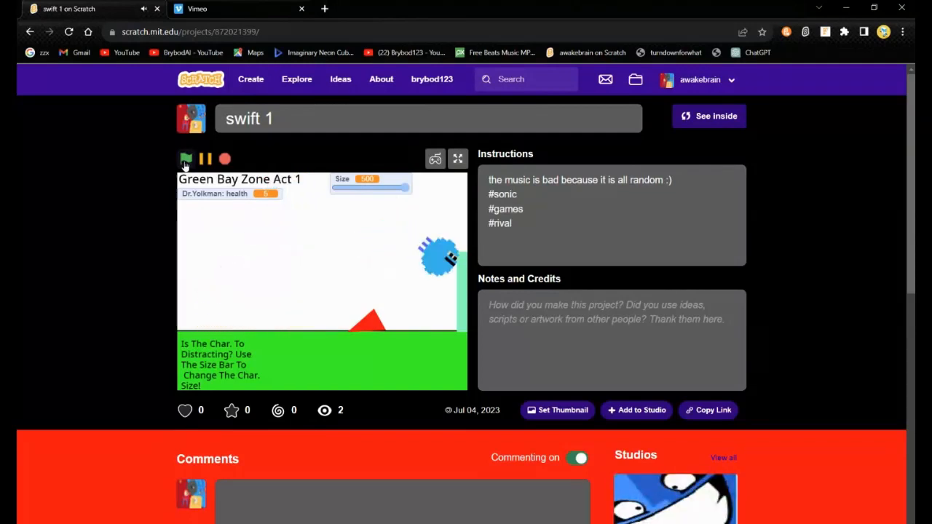
left_click(186, 158)
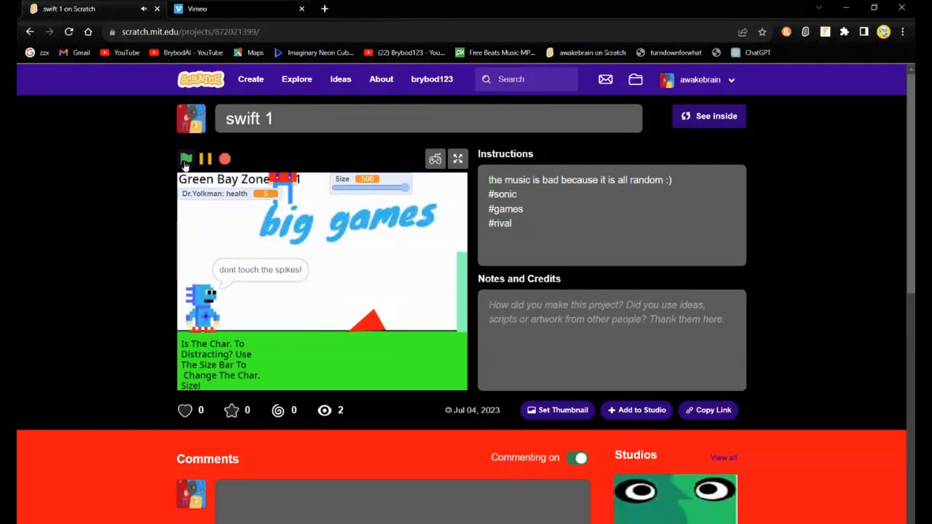
left_click(186, 159)
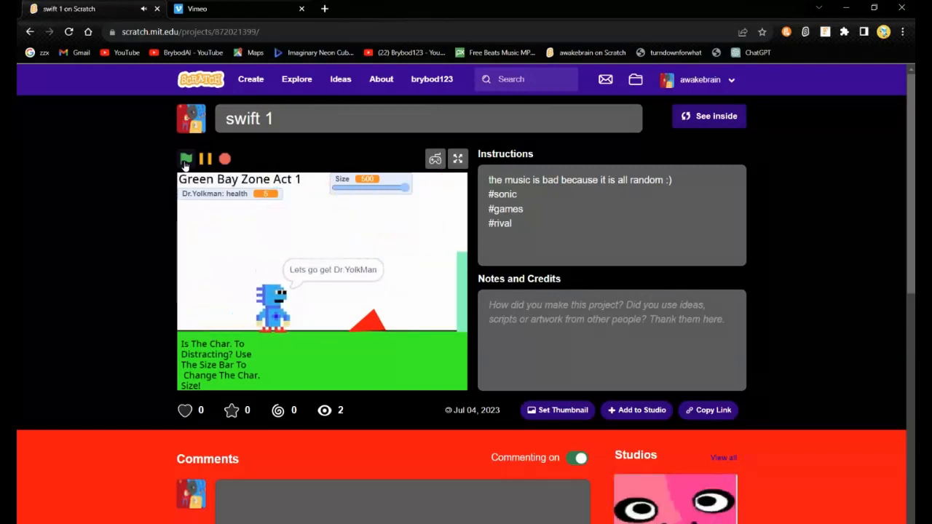
left_click(186, 159)
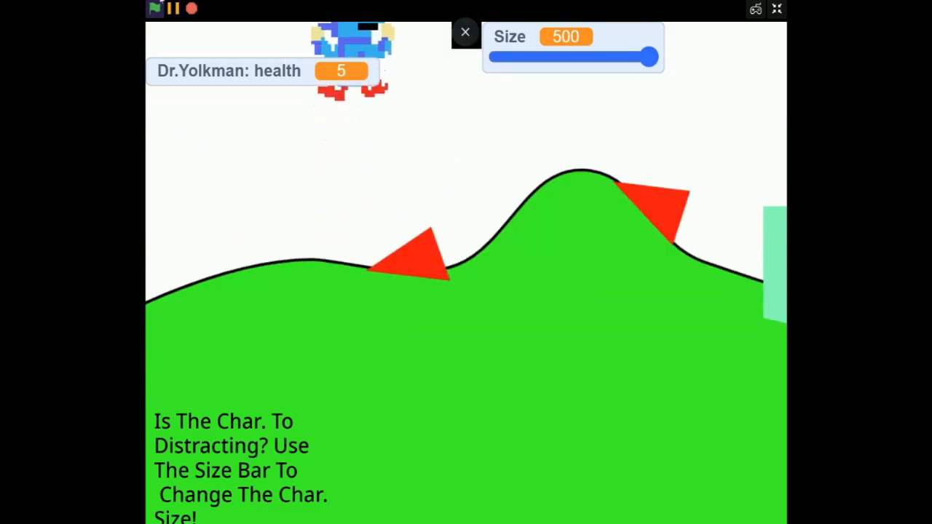
Play swift 1 full screen into Green Bay Zone Act 2, then restart at Act 1
left_click(154, 9)
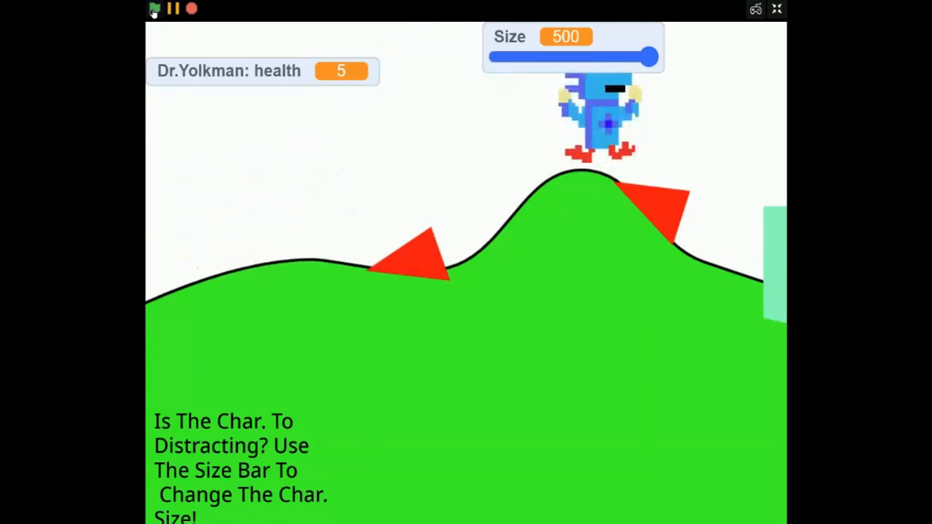
left_click(152, 9)
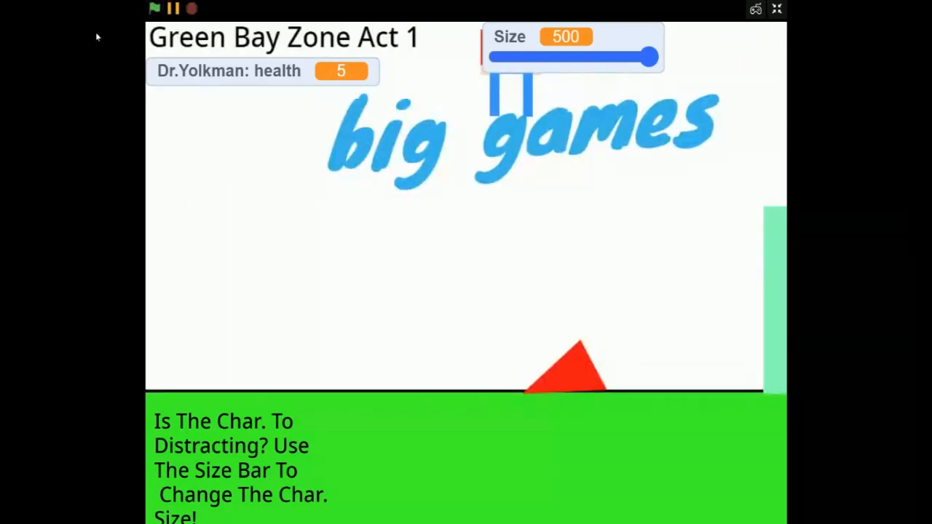
left_click(154, 9)
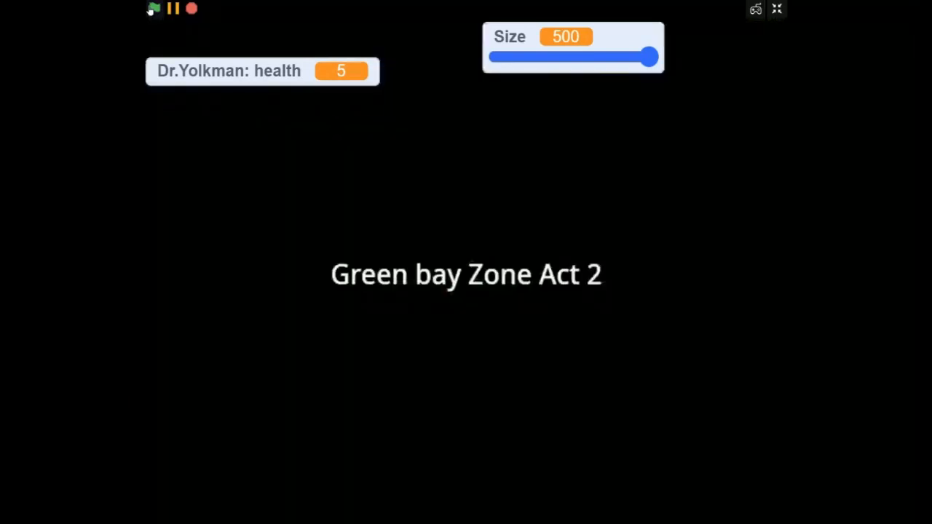
left_click(152, 8)
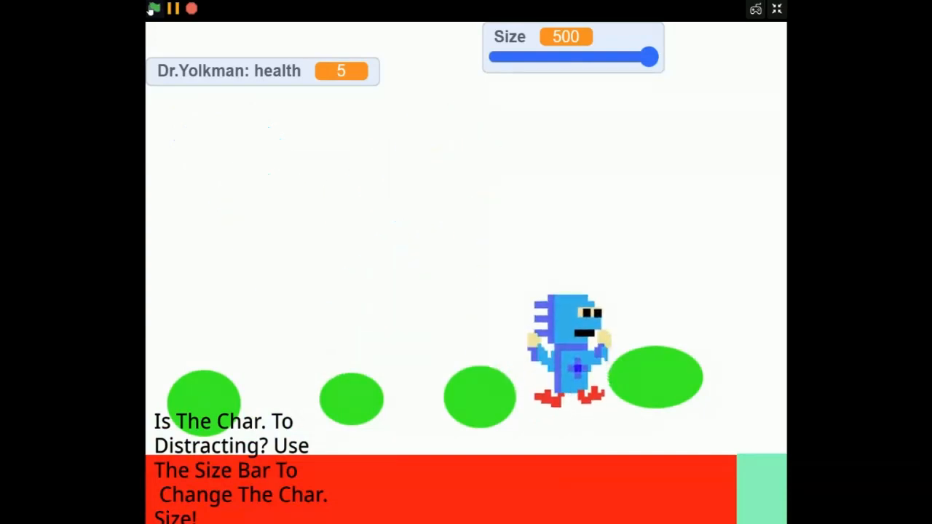
left_click(153, 8)
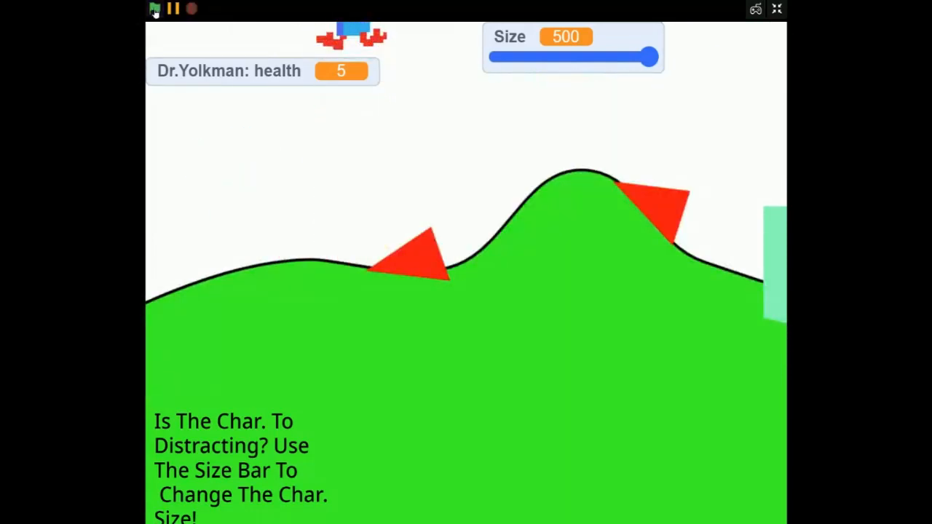
left_click(154, 8)
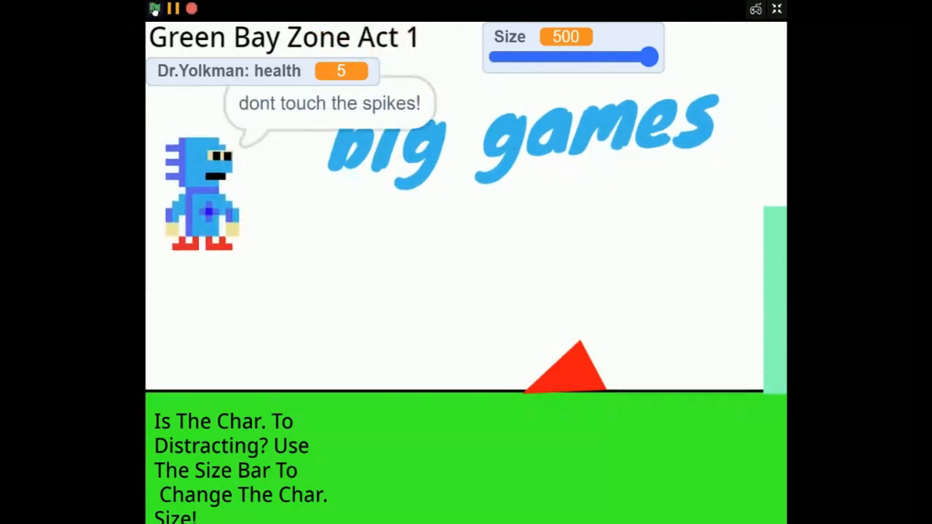
Shrink the character to Size 284, restore Size 500, and restart at Act 1
left_click_drag(652, 56, 623, 57)
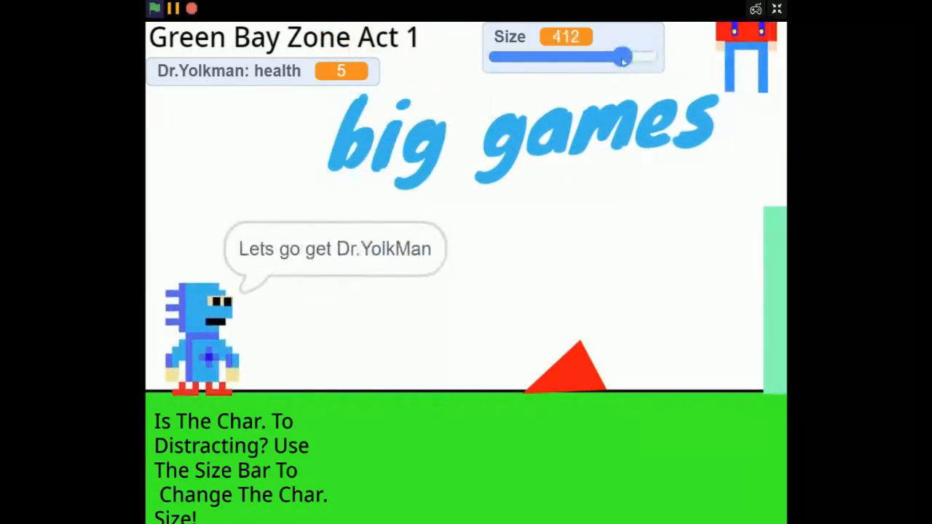
left_click_drag(622, 57, 590, 56)
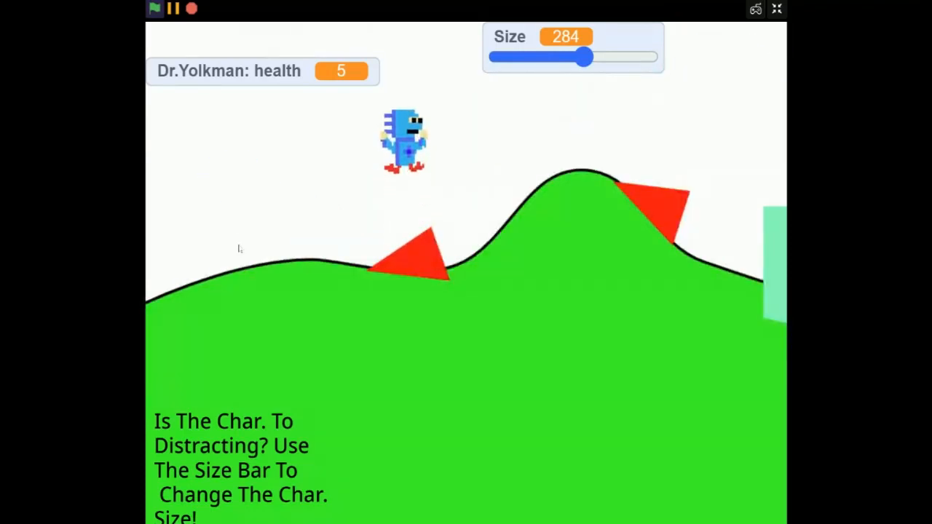
left_click_drag(586, 57, 652, 57)
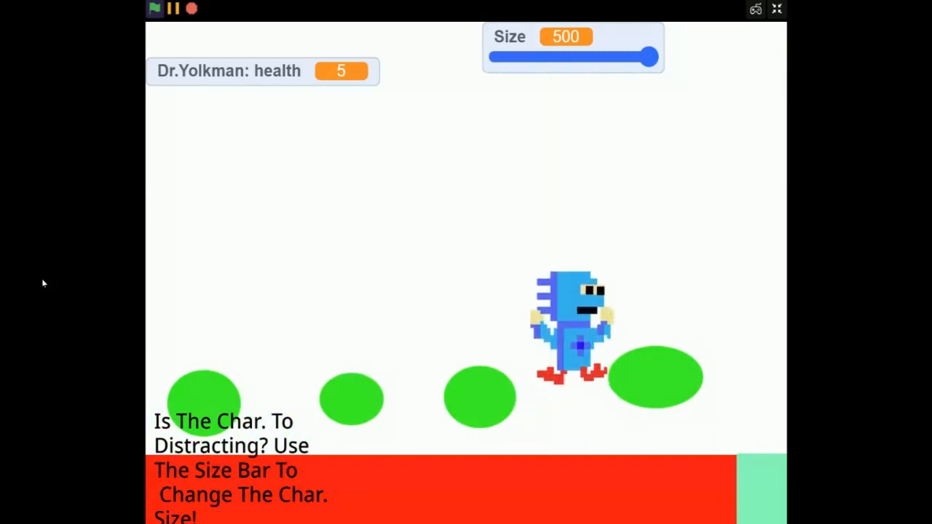
left_click(154, 8)
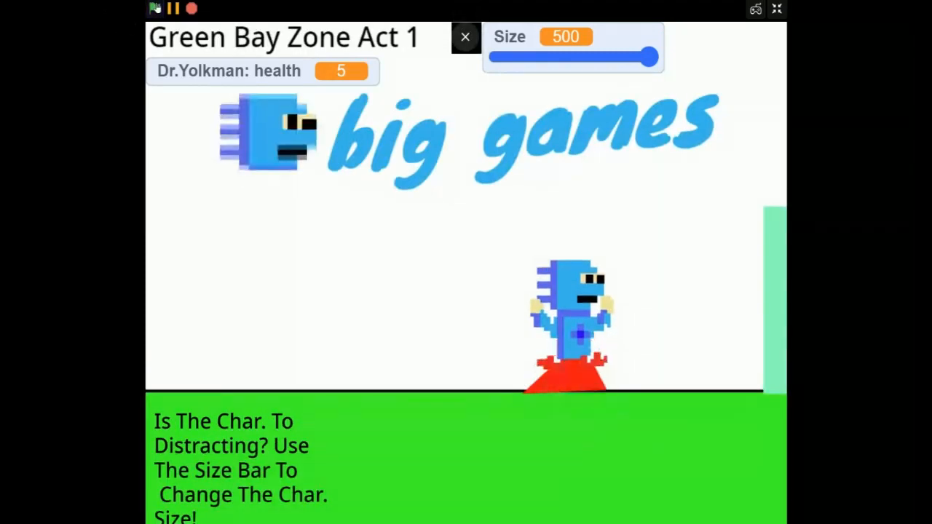
left_click(465, 37)
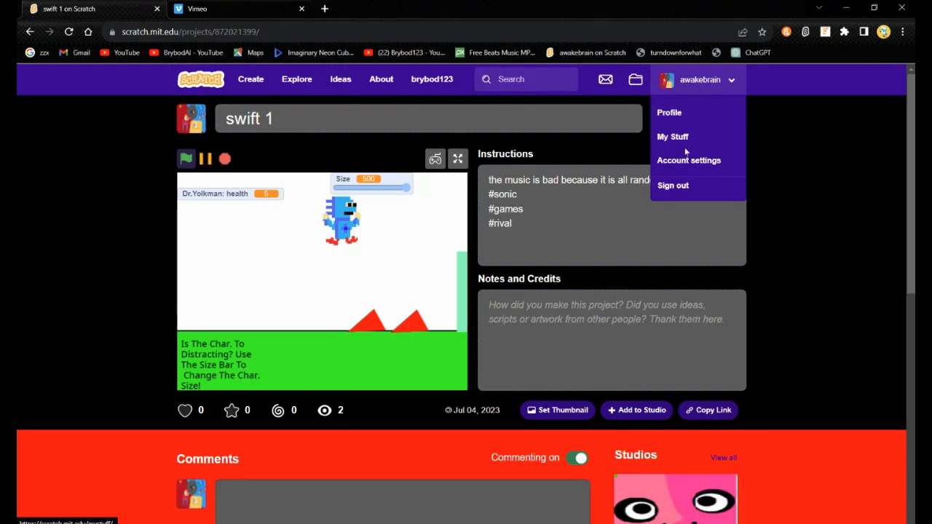
Open Untitled-193 (green bay act 2) from My Stuff in full screen
left_click(672, 136)
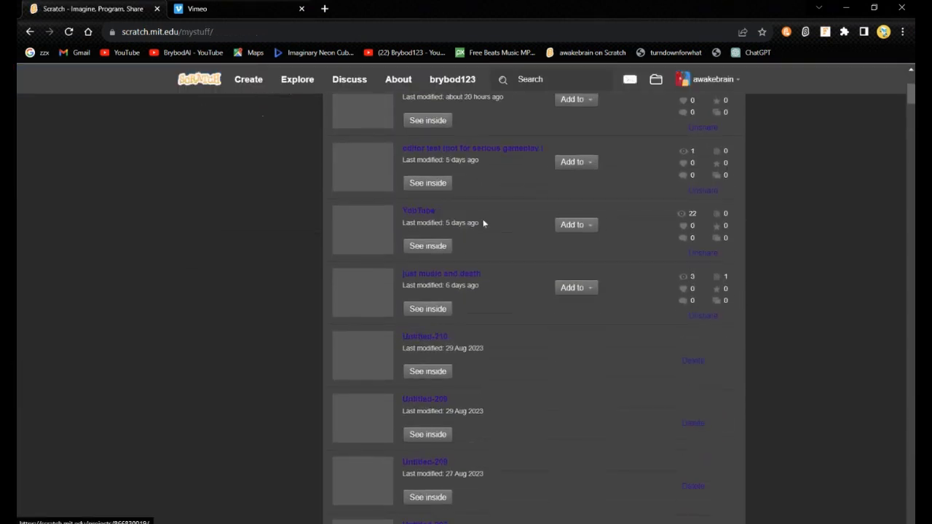
scroll("down", 3)
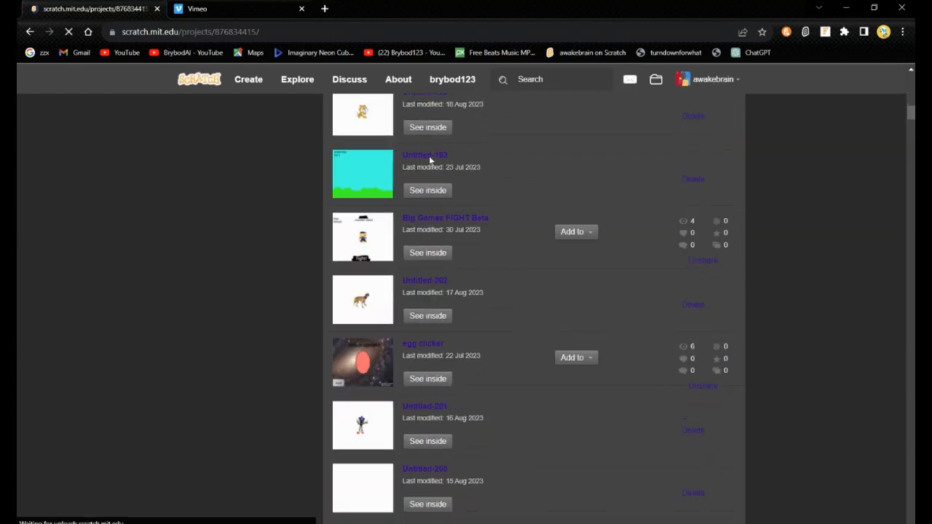
left_click(425, 155)
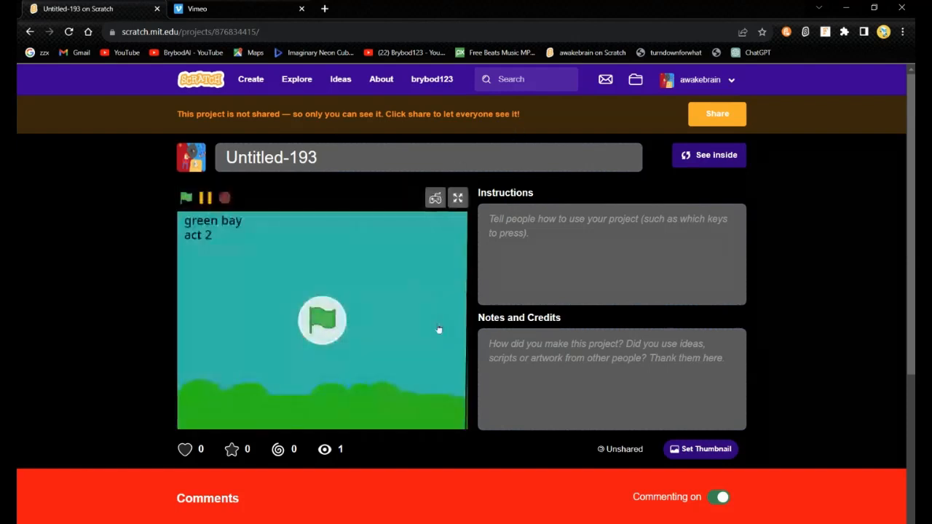
left_click(457, 198)
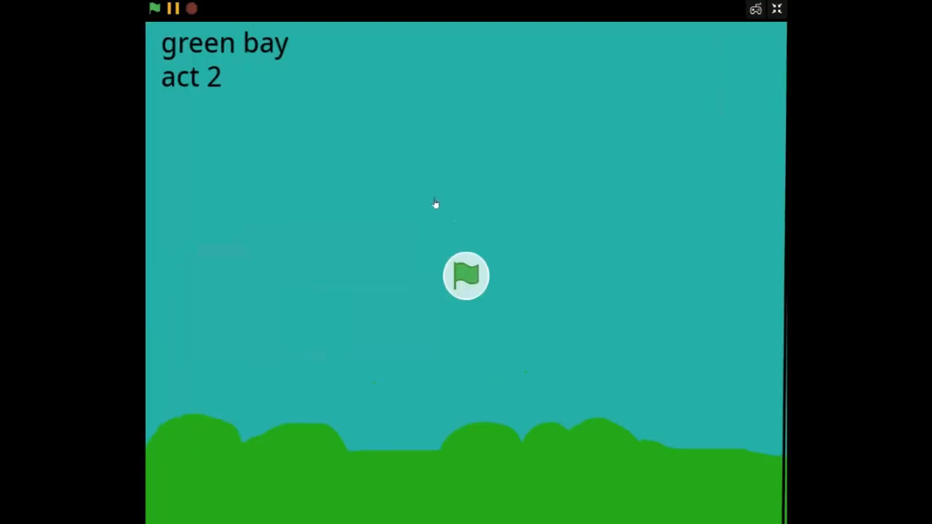
mouse_move(475, 313)
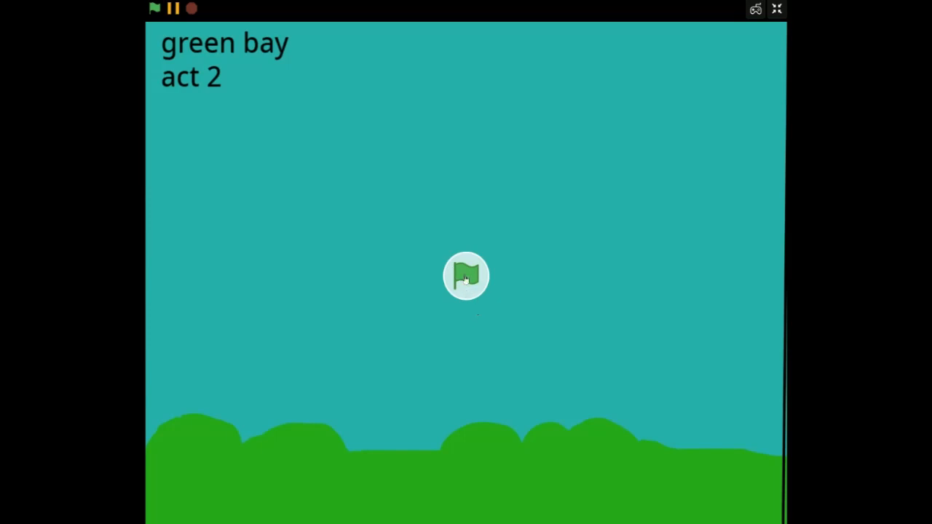
Play green bay act 2, collect one ring, reach Swift HD, and exit full screen
left_click(466, 276)
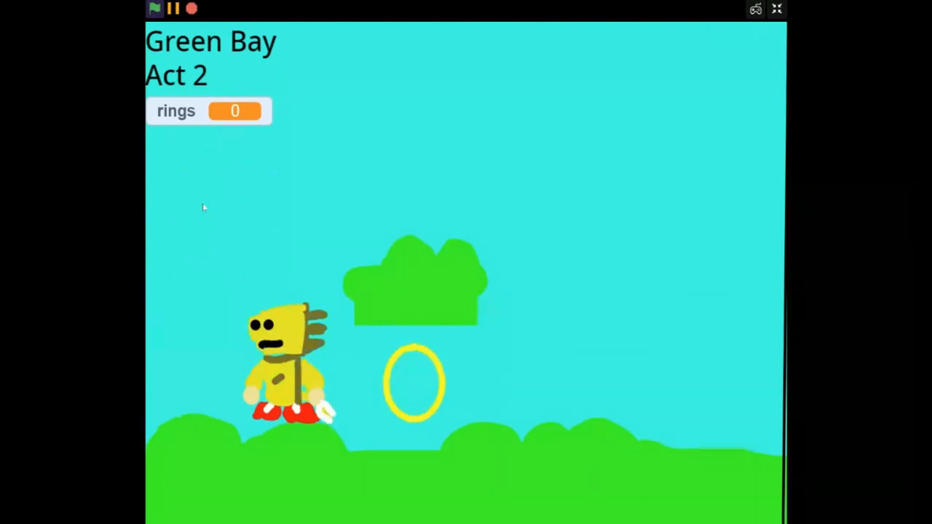
key("Left")
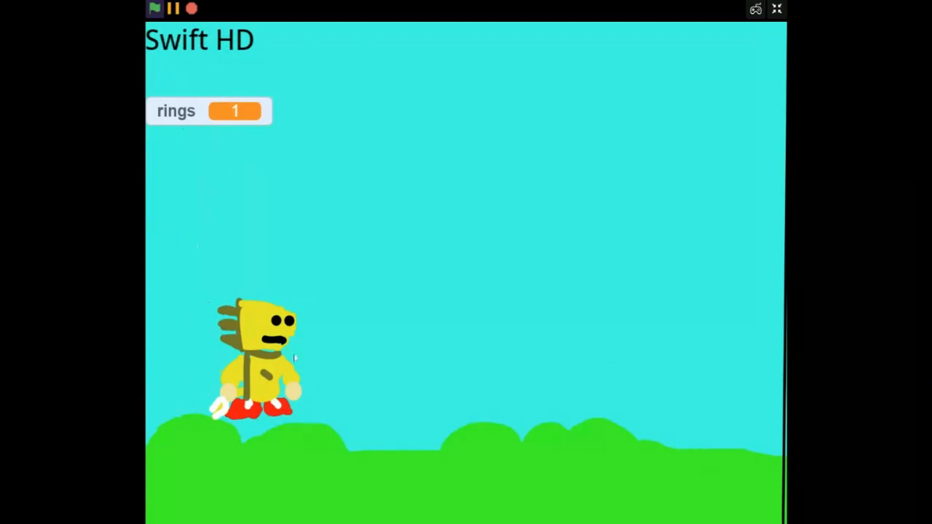
left_click(776, 10)
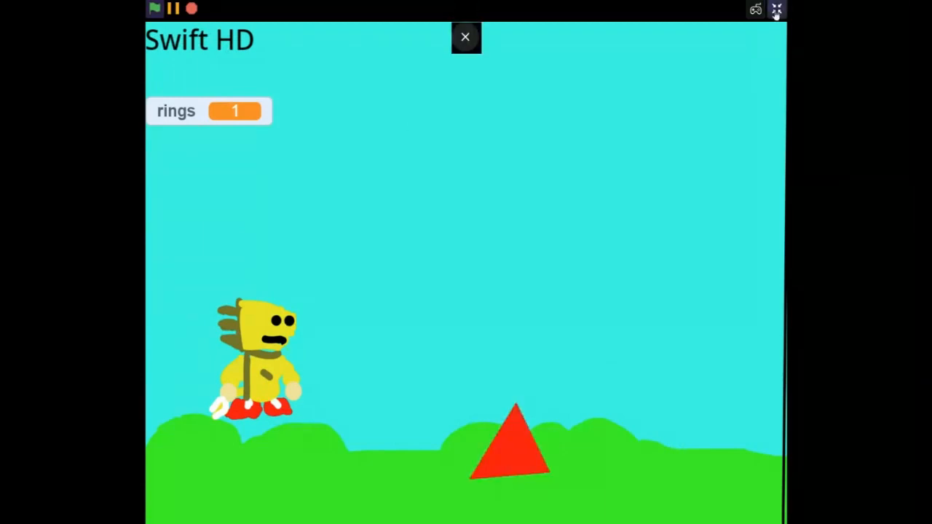
left_click(465, 37)
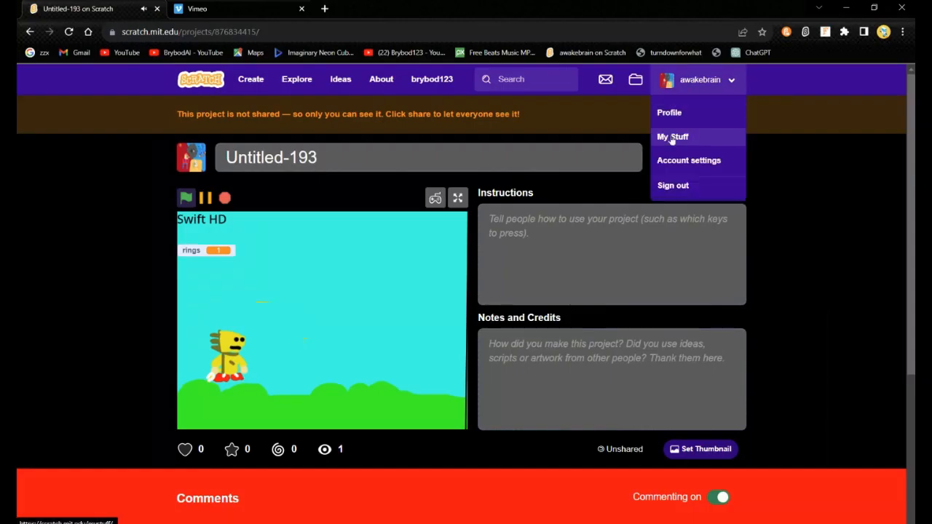
Go to My Stuff and open the swift 2 project page
left_click(673, 137)
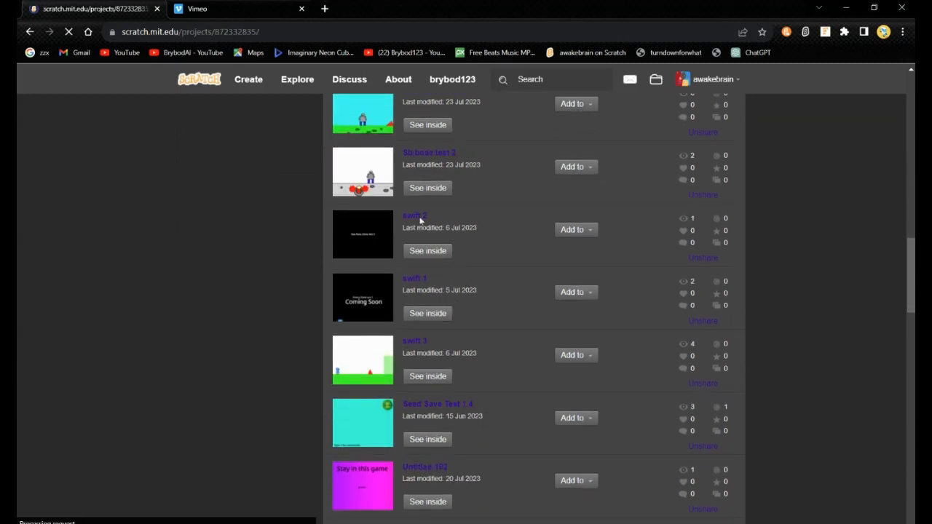
left_click(415, 215)
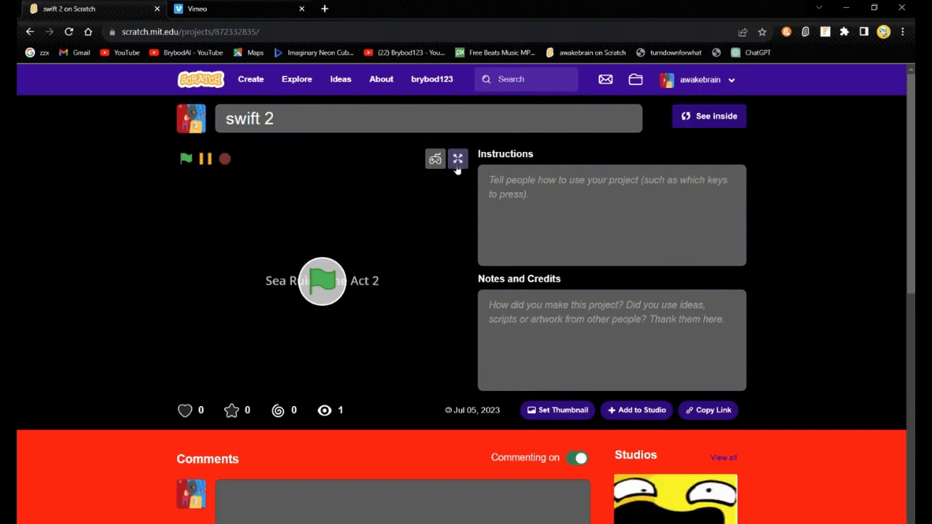
Go full screen and move through swift 2's arrow-key opening stage
left_click(457, 159)
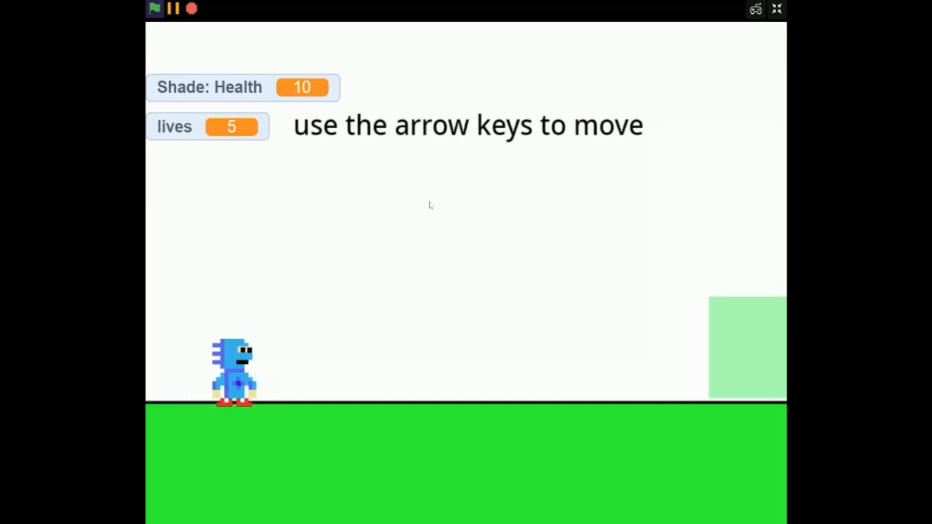
key("Right")
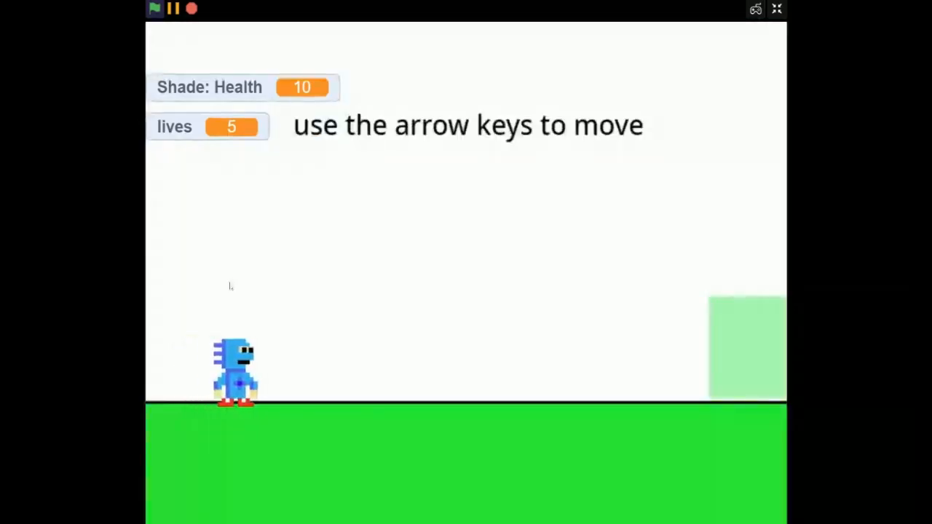
Walk right, jump over the spikes, and cross the platforms above the red floor
key("Right")
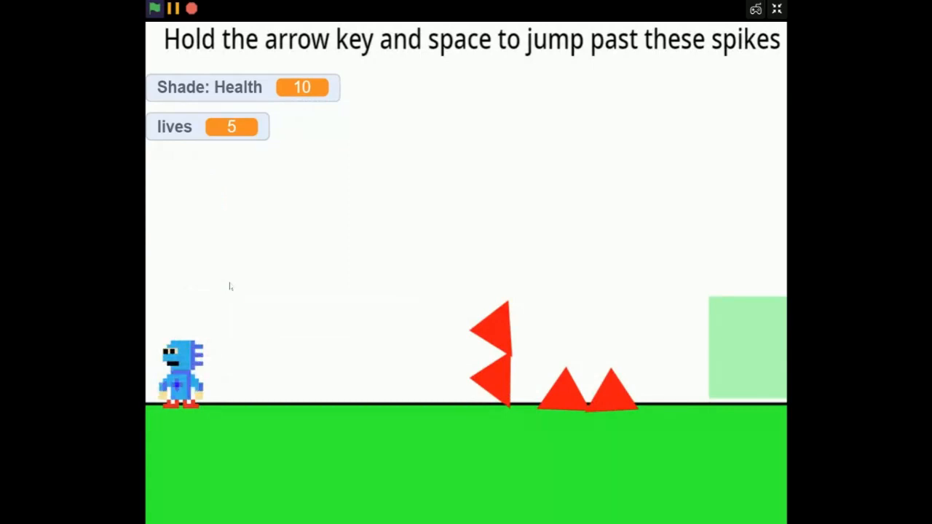
key("Right")
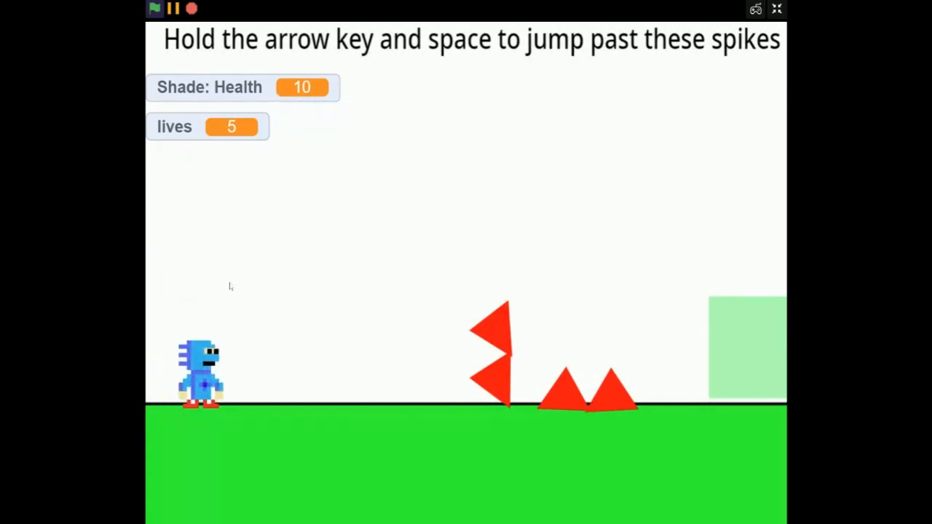
key("Right")
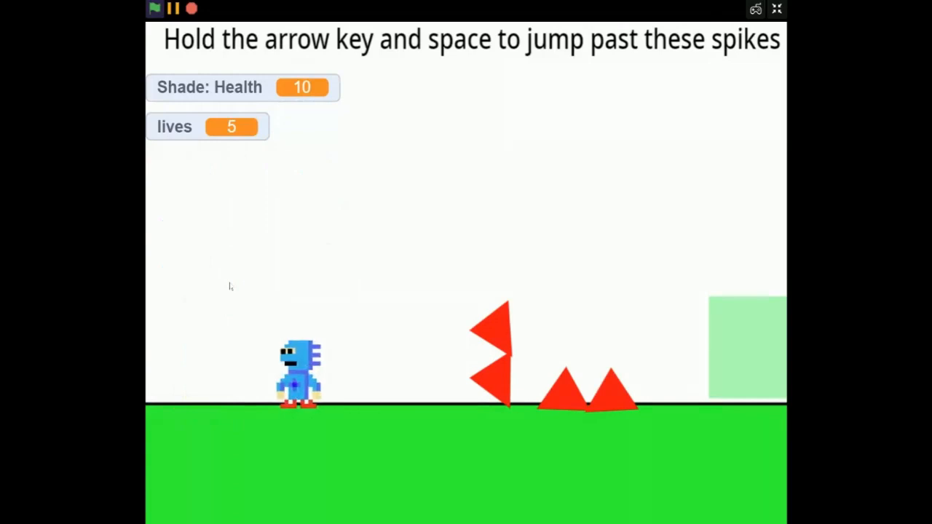
key("space")
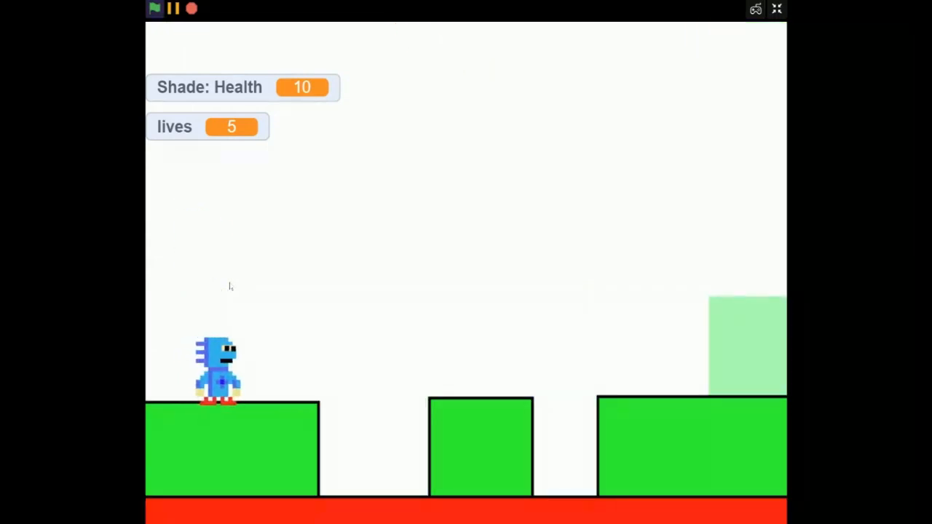
key("Right")
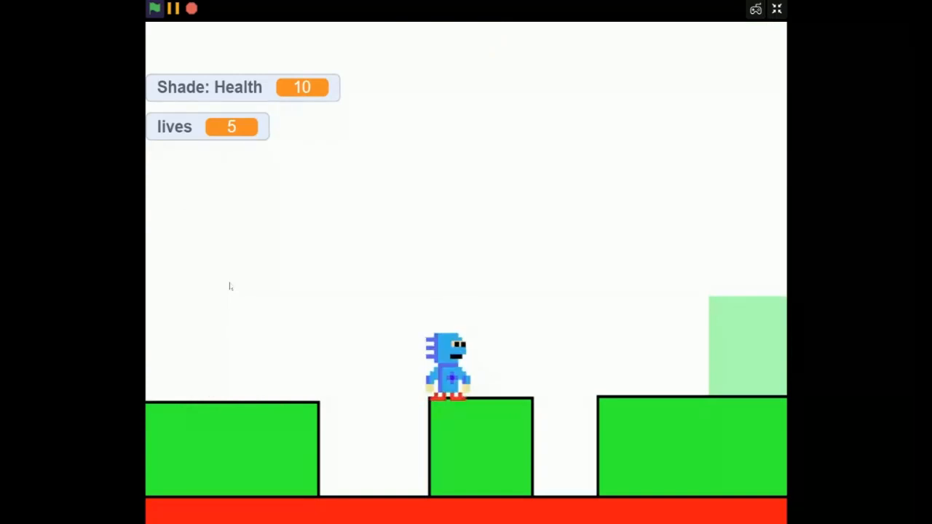
key("right")
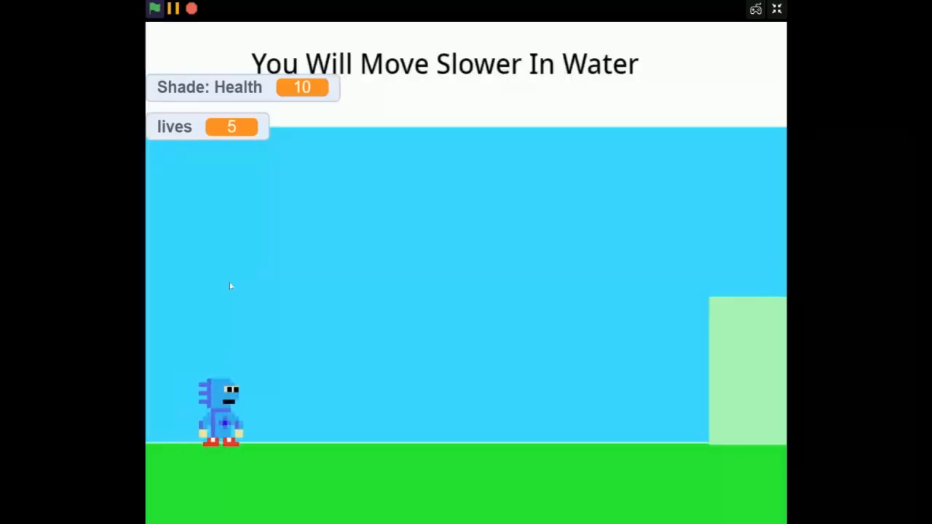
Walk through the water under the huge red spike, then exit full screen
key("Right")
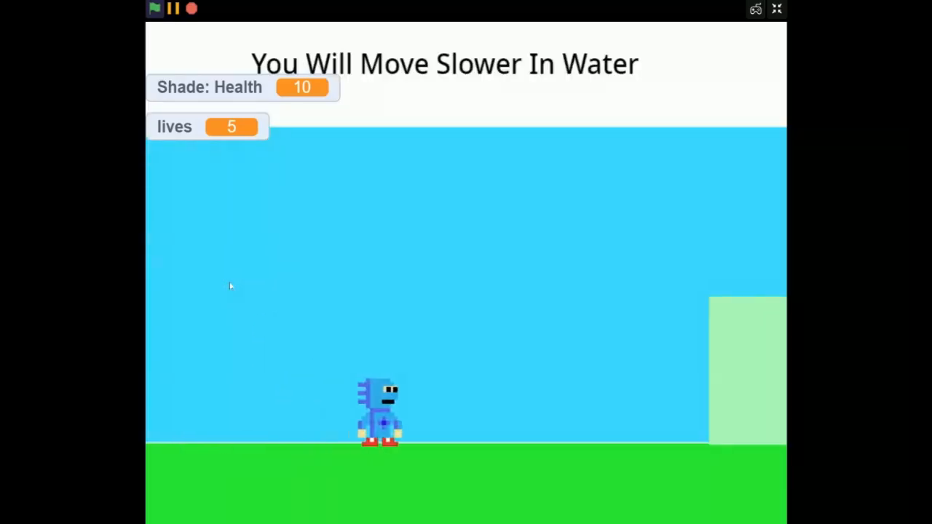
key("Right")
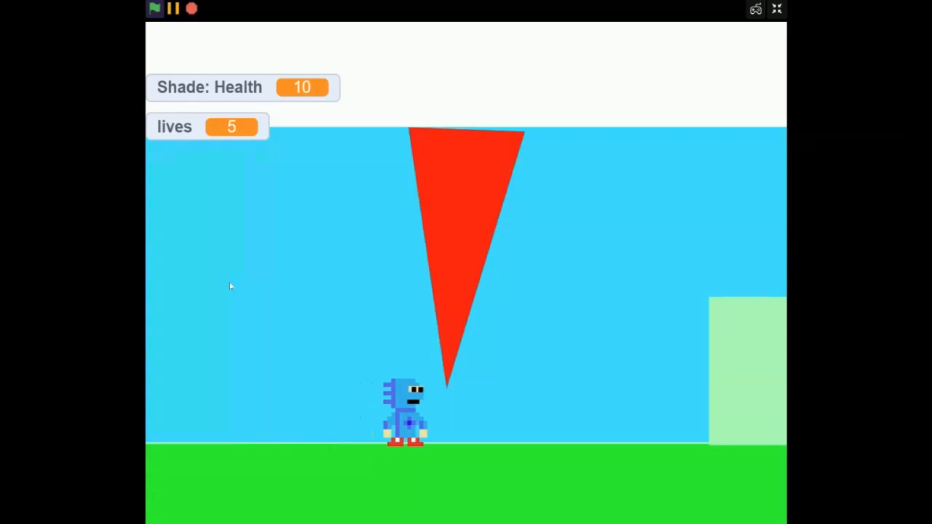
left_click(776, 9)
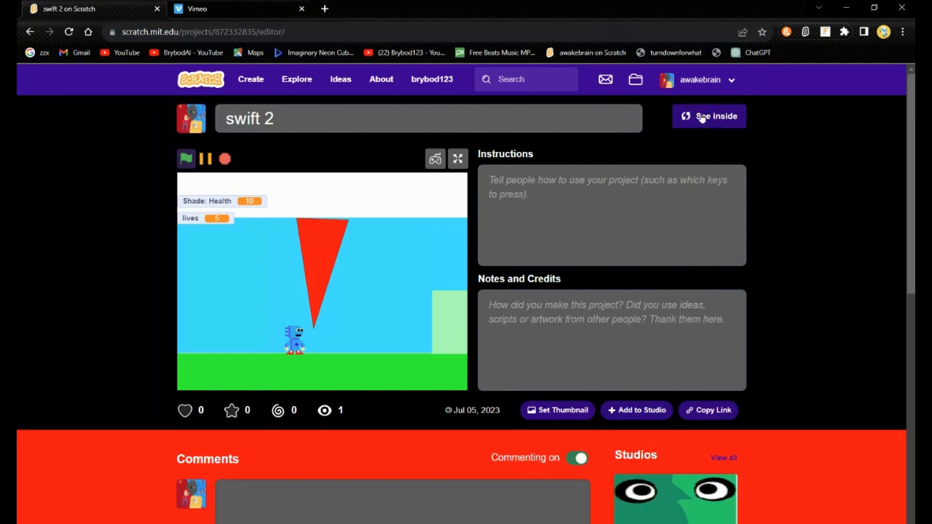
Open the project in the editor and shrink backdrop14's hanging red spike
left_click(716, 116)
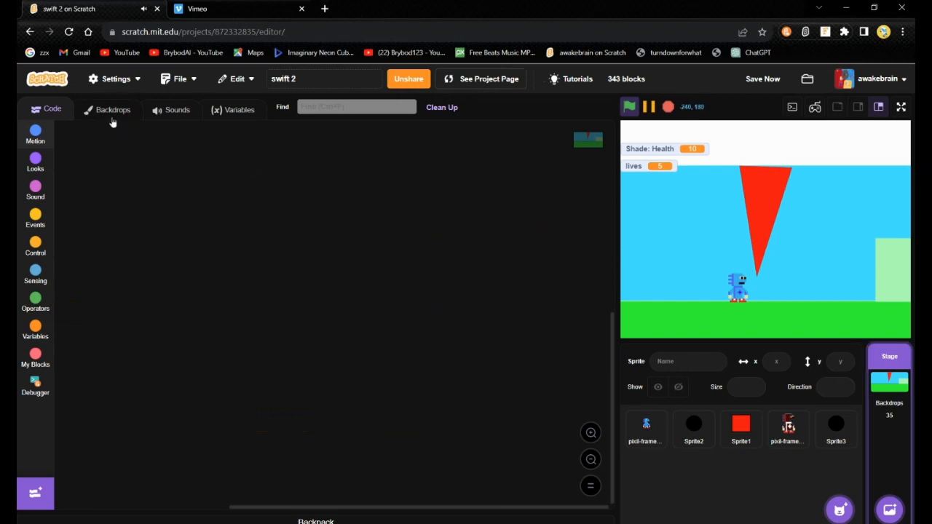
left_click(114, 109)
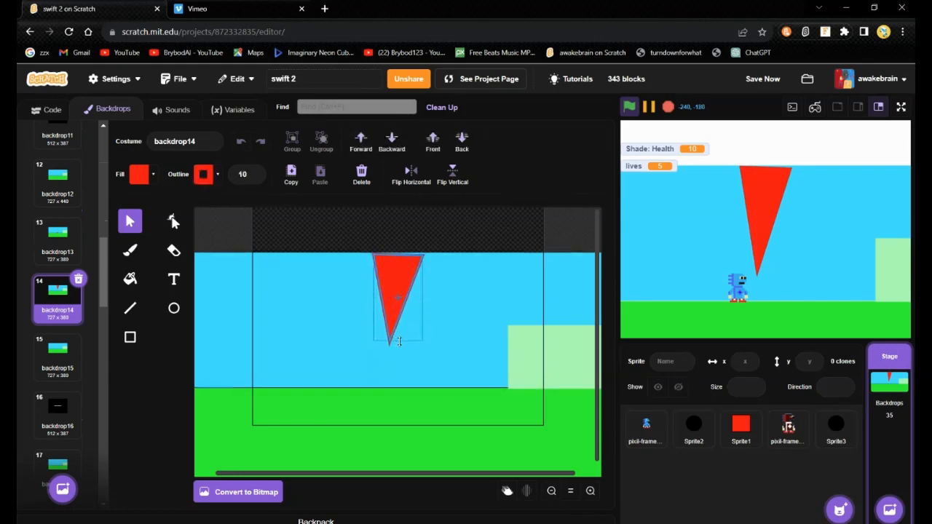
left_click(397, 298)
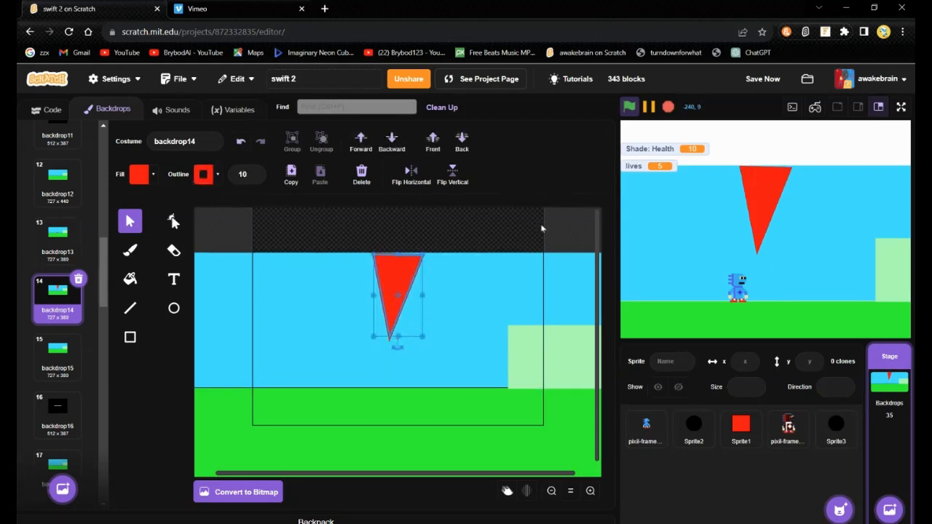
Test-play the resized spike in full screen, then exit full screen
left_click(900, 107)
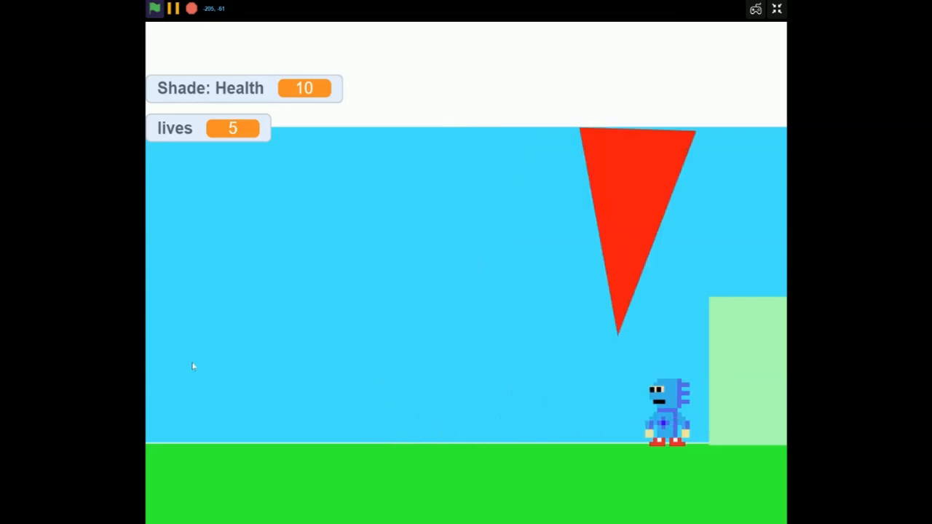
left_click(776, 8)
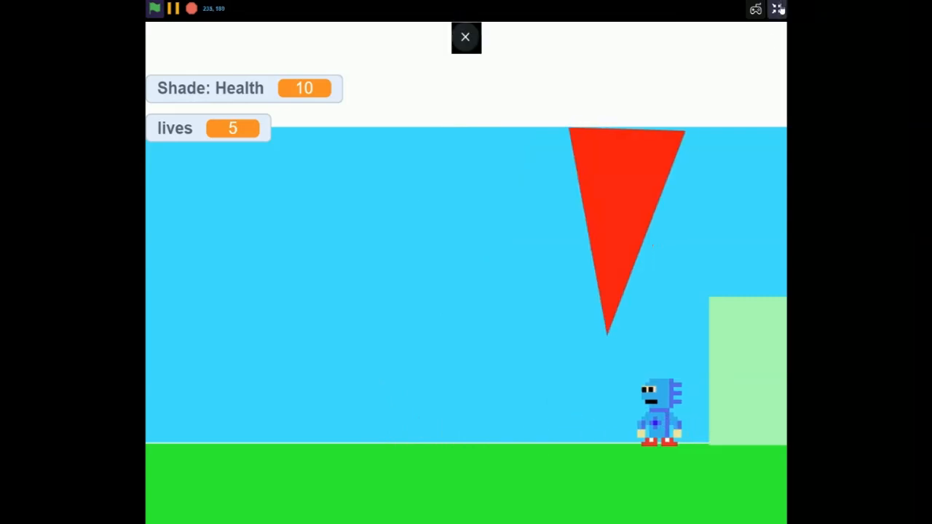
left_click(465, 37)
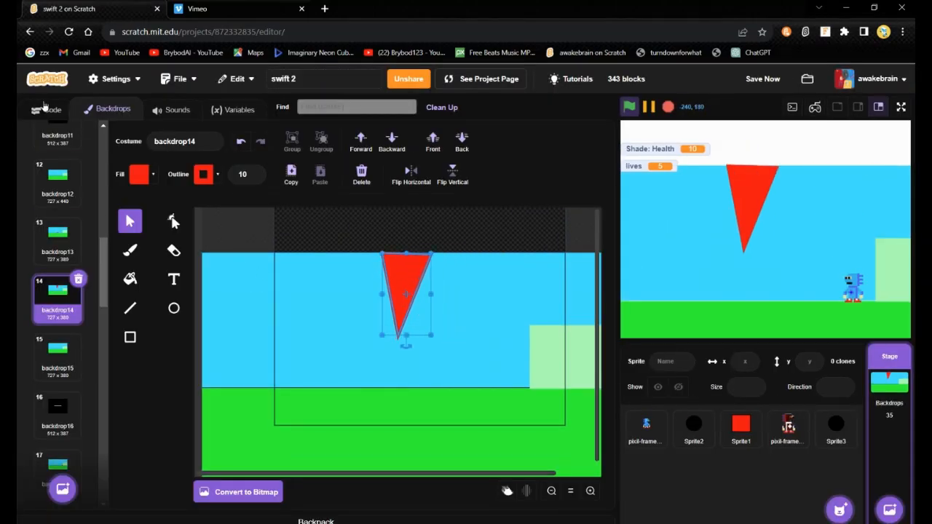
Enter full screen and walk right through the opening stage to the spike-jump stage
left_click(901, 107)
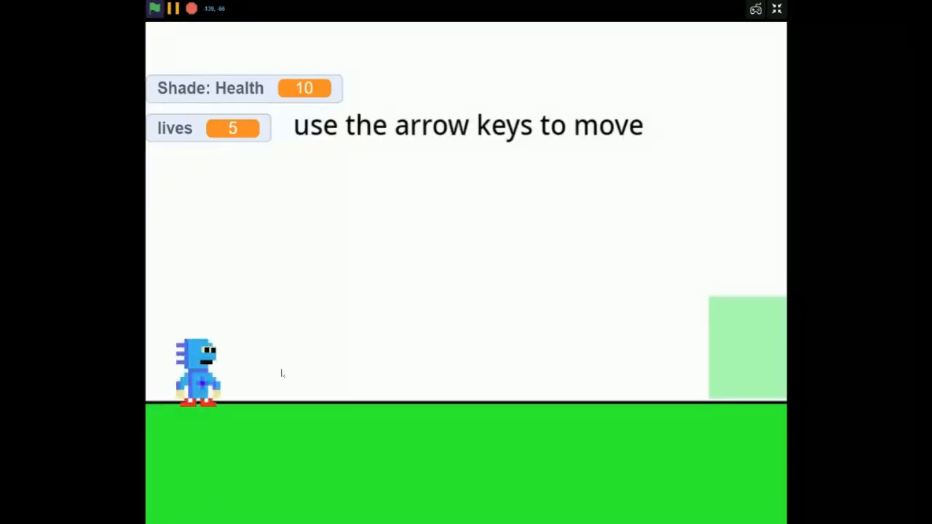
key("Right")
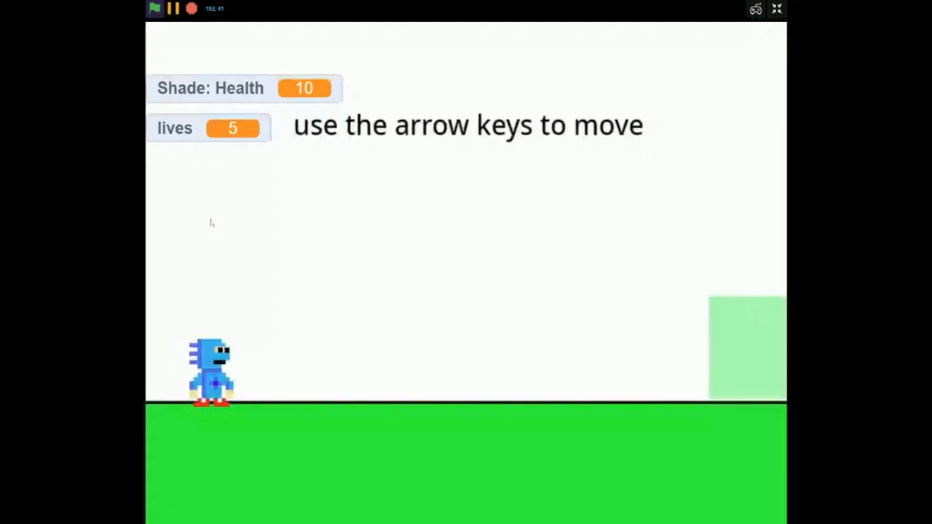
key("Right")
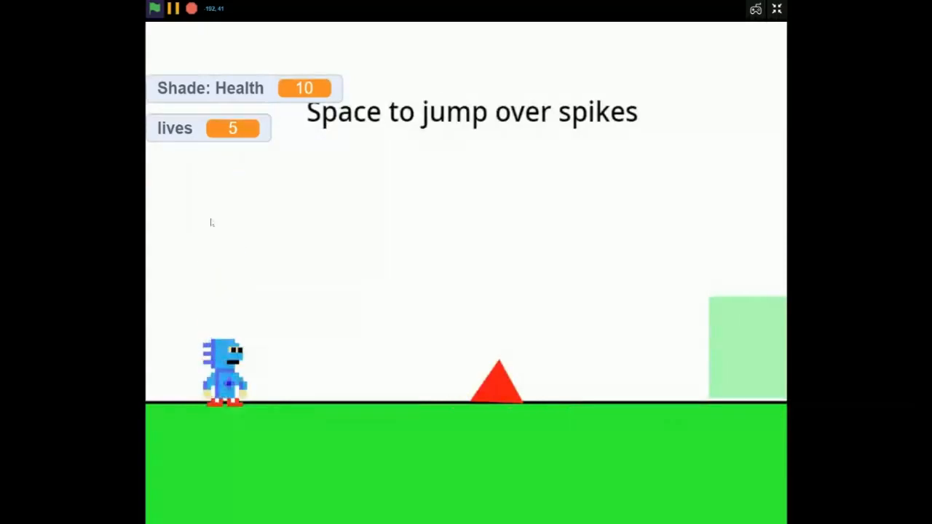
Jump and walk right until the water stage with the small grounded spike
key("space")
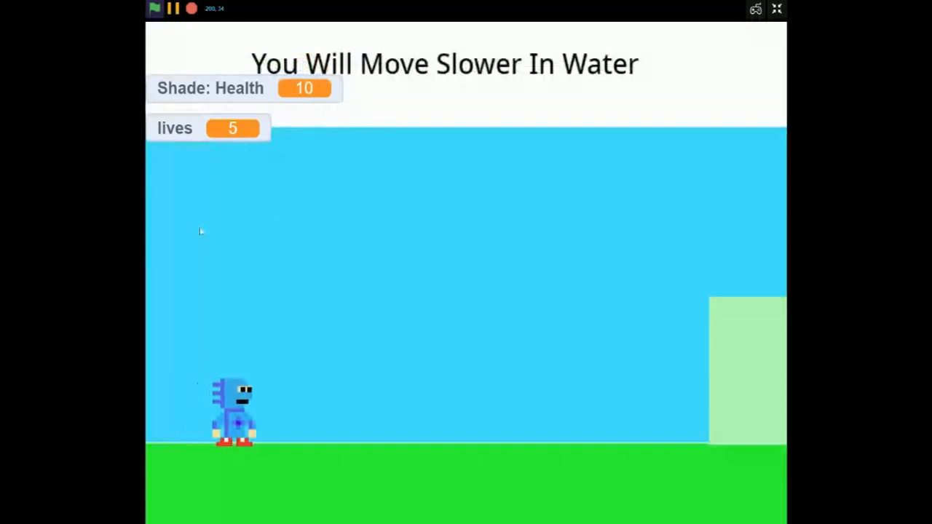
key("Right")
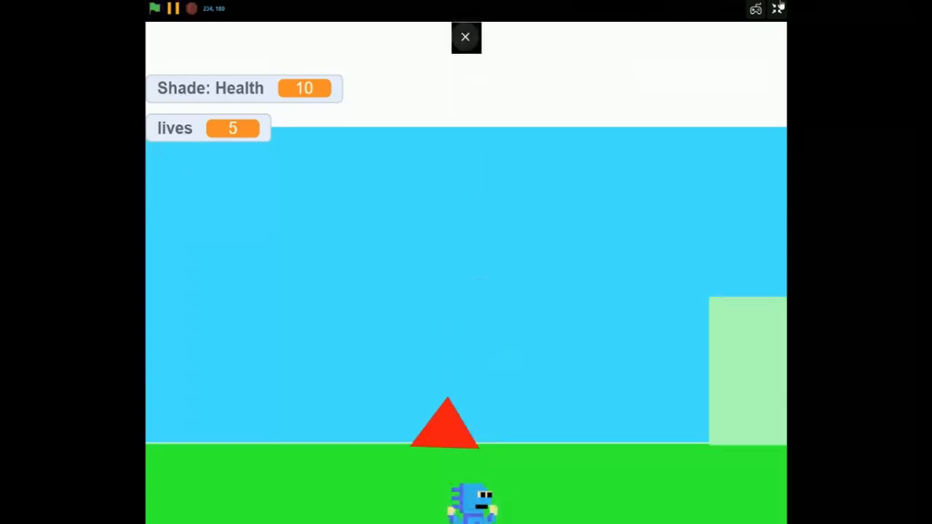
Exit full screen and restart play in full screen from the Stage
left_click(465, 36)
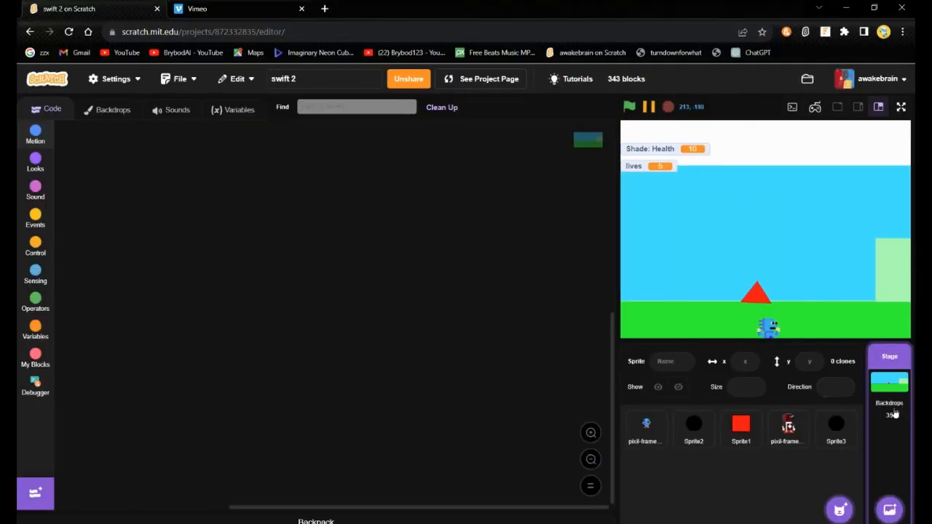
left_click(901, 107)
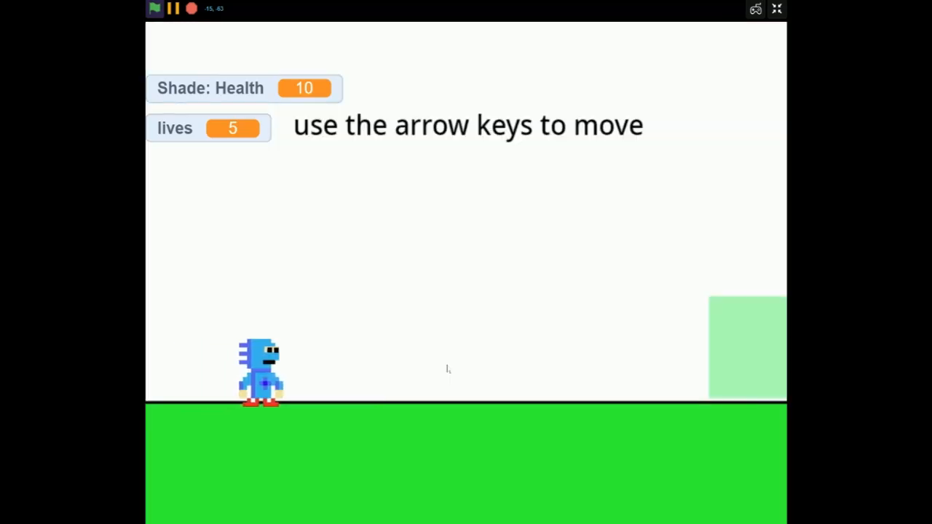
Walk and jump through the white level to the $1,000,000 Gamble Zone stage
key("Right")
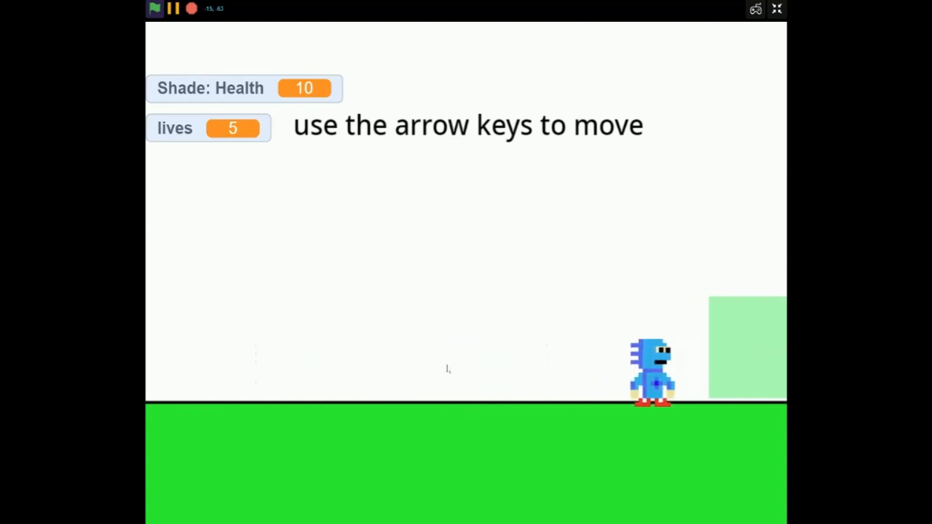
key("space")
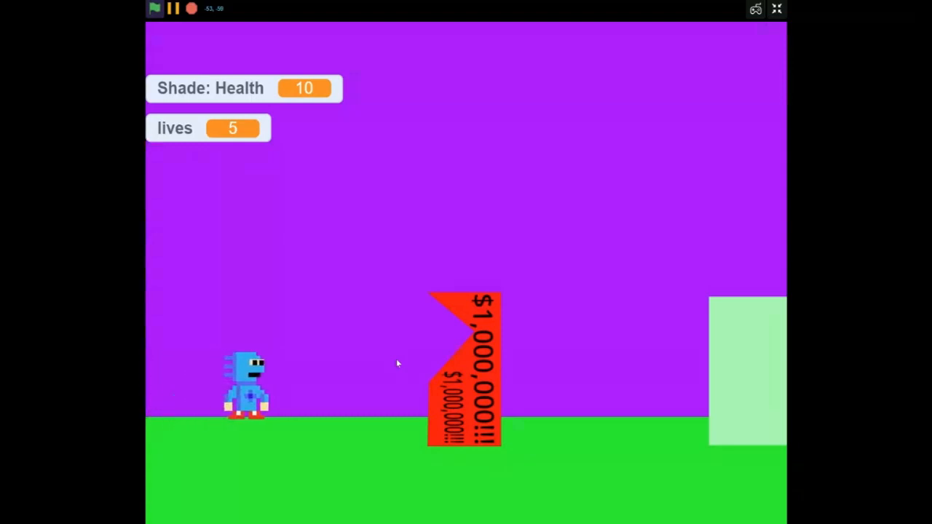
Move right past the red obstacles into the Shade boss fight
key("Right")
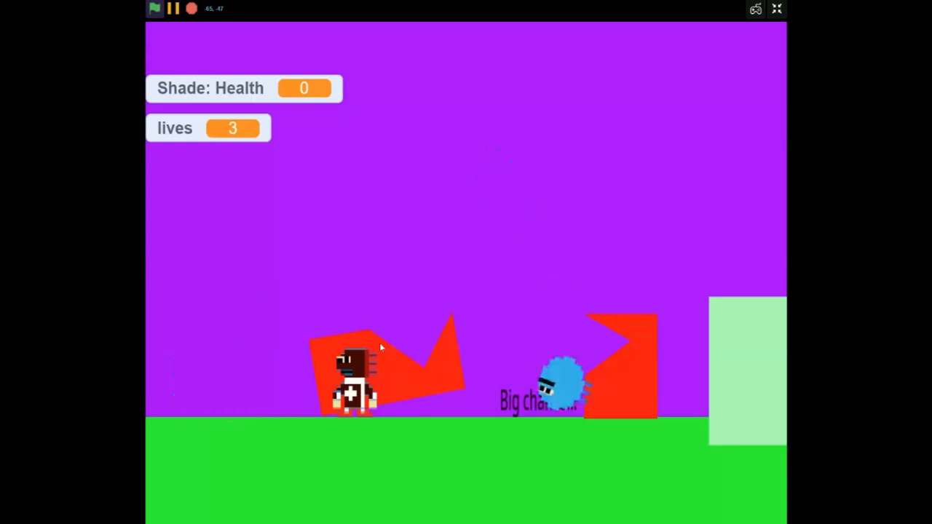
Exit full screen, select backdrop25 then backdrop26, and briefly test-play in full screen
left_click(776, 8)
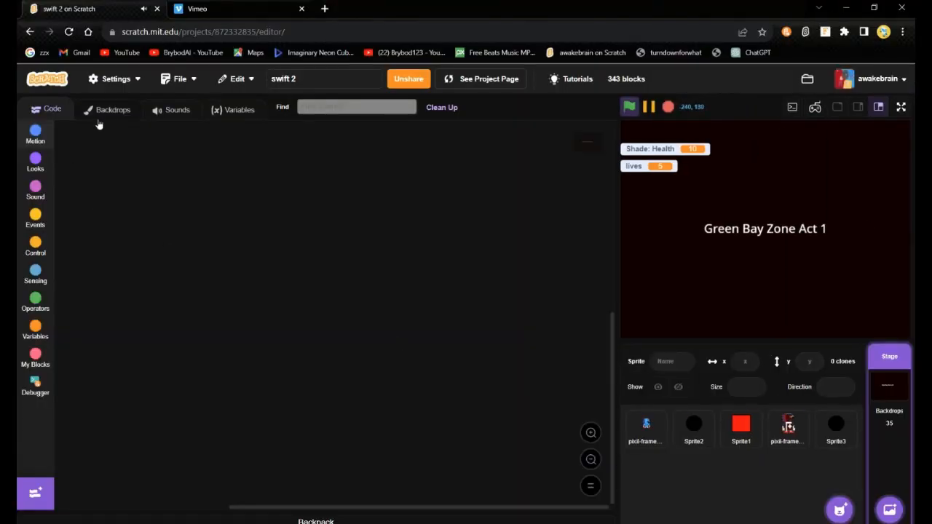
left_click(113, 109)
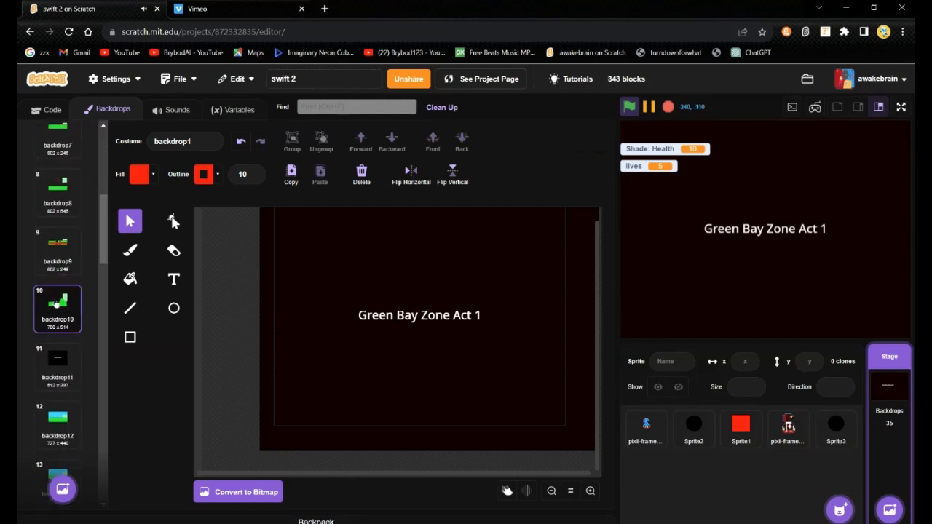
scroll("down", 3)
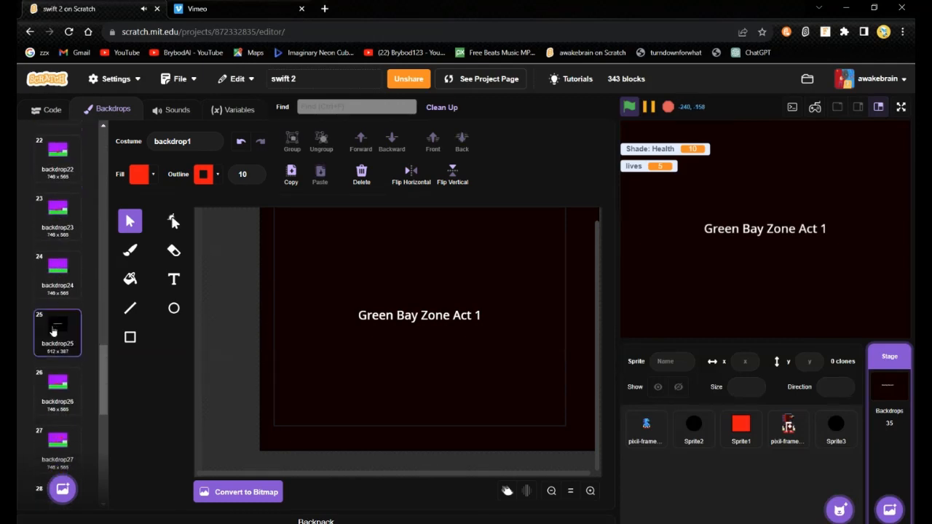
left_click(57, 333)
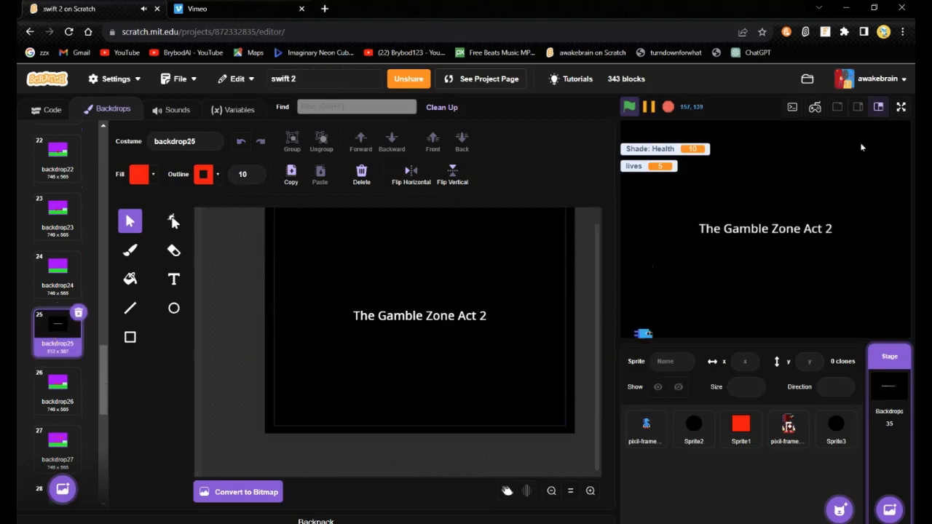
left_click(57, 389)
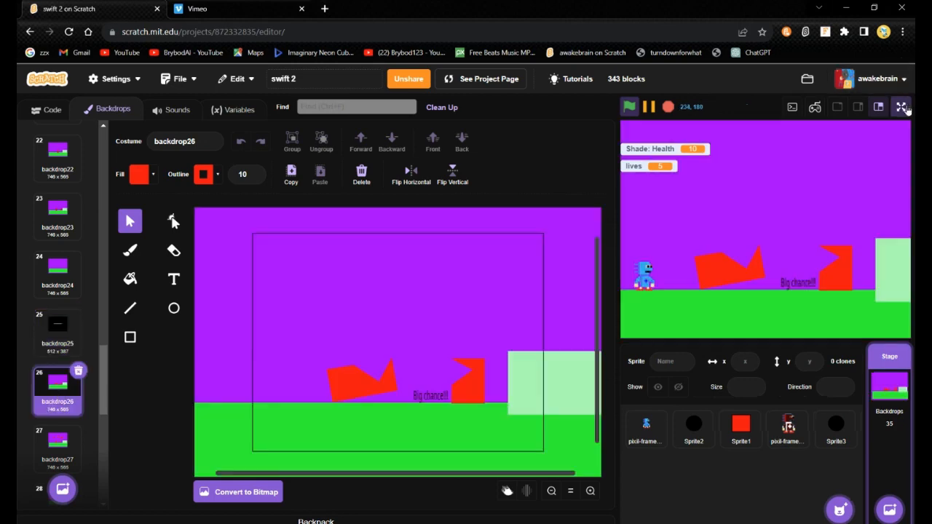
left_click(902, 107)
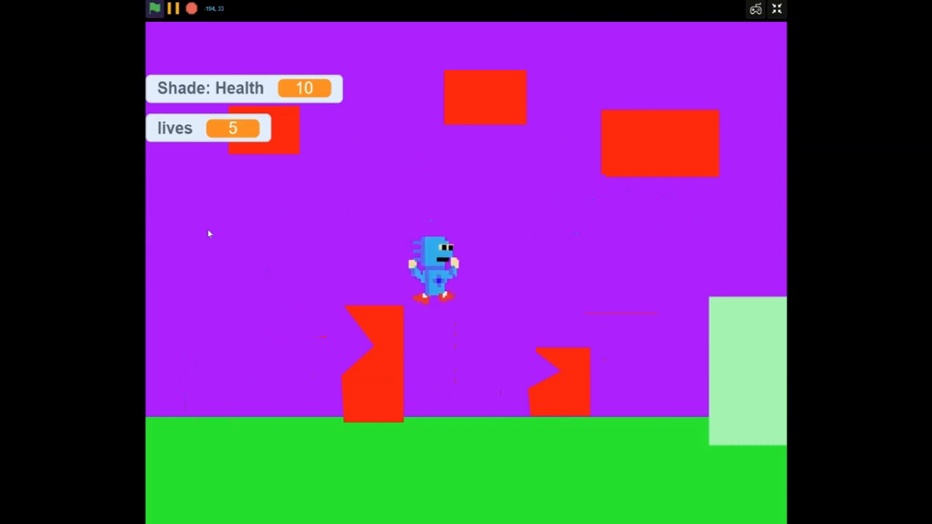
left_click(777, 9)
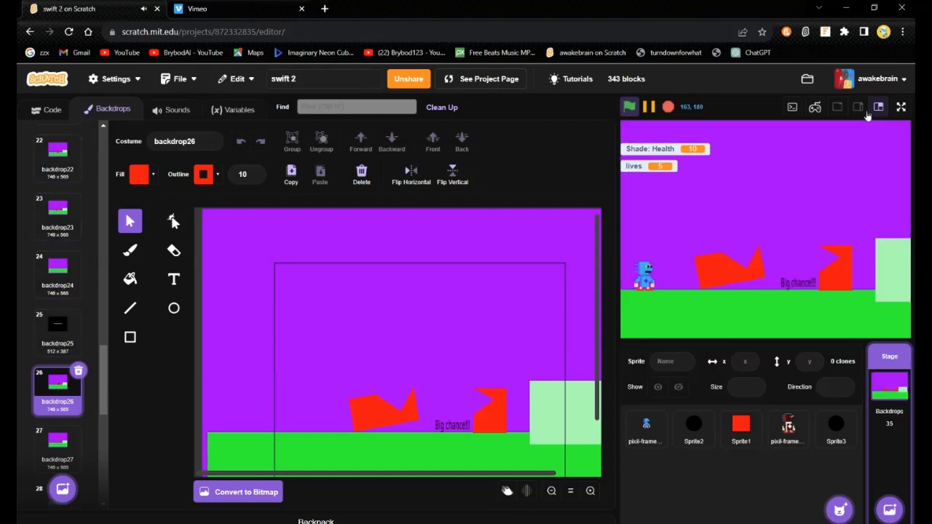
Enter full screen and walk right across the purple level
left_click(901, 107)
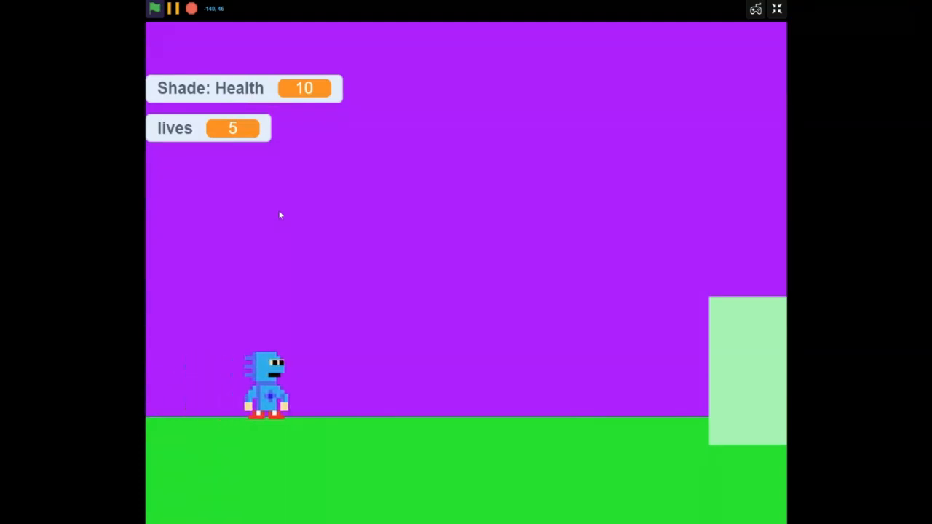
key("right")
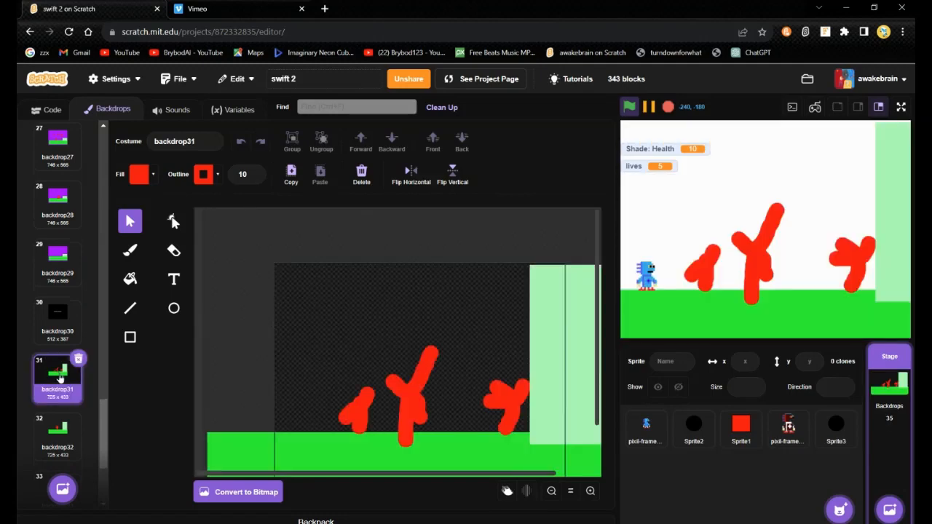
left_click(901, 107)
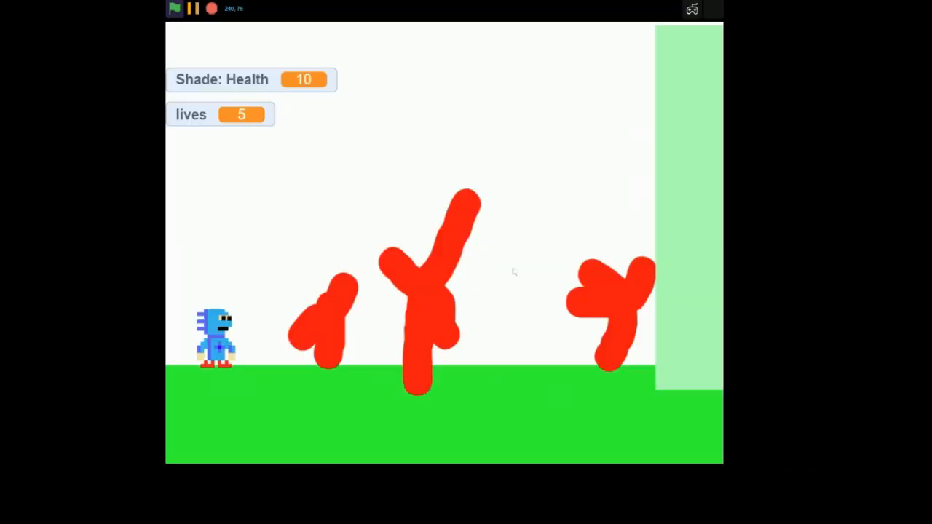
left_click(776, 9)
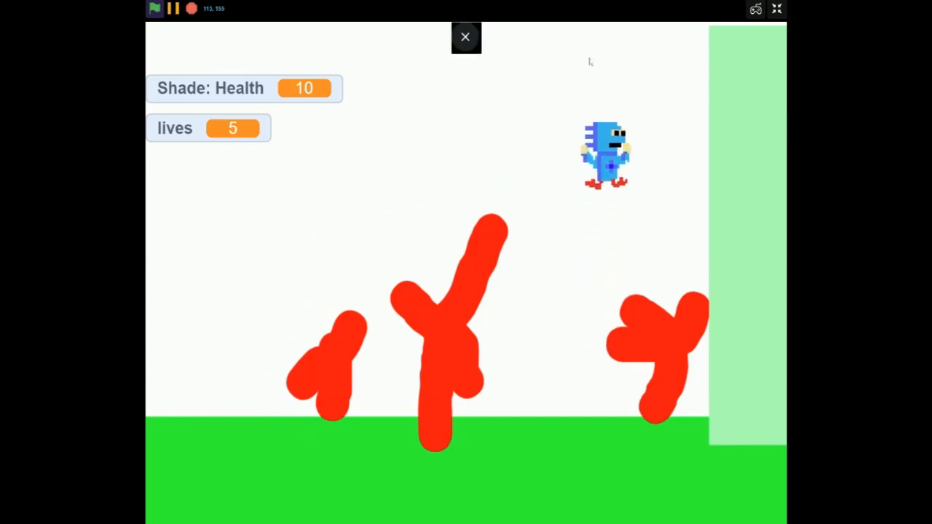
left_click(776, 9)
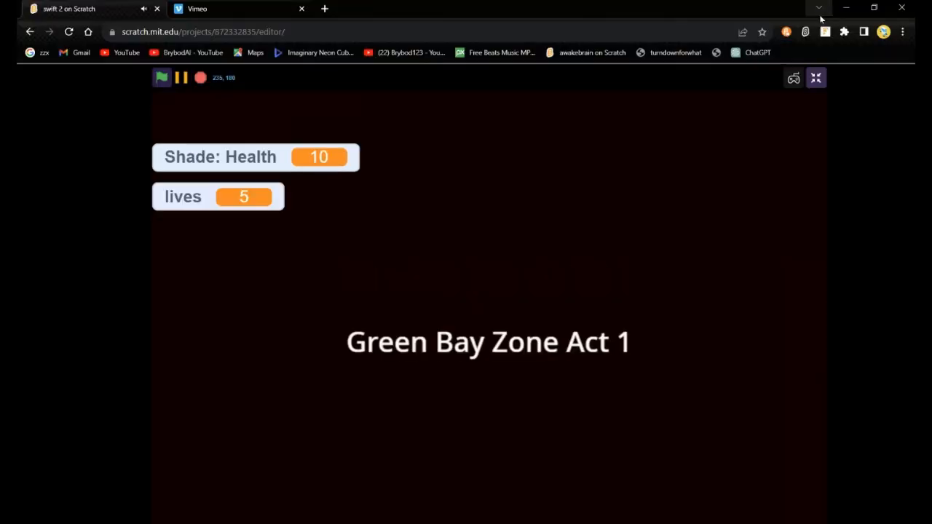
left_click(815, 78)
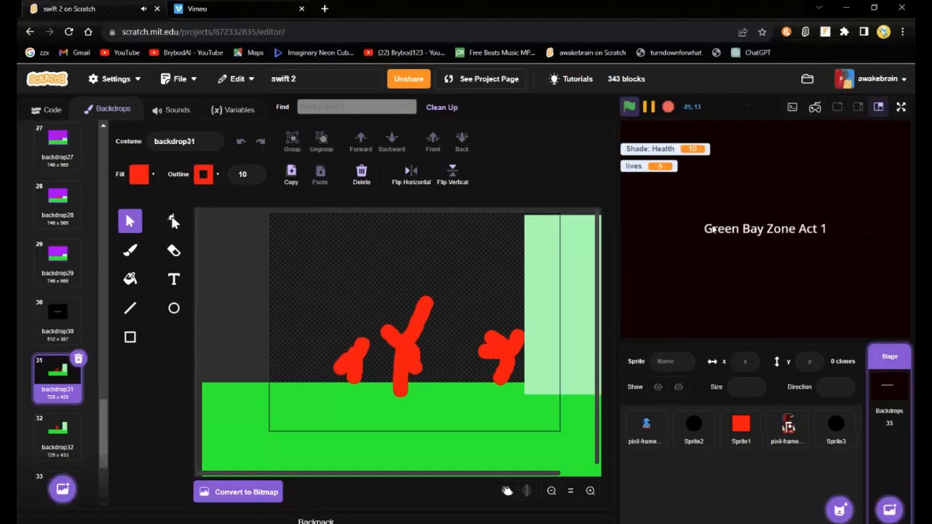
mouse_move(370, 231)
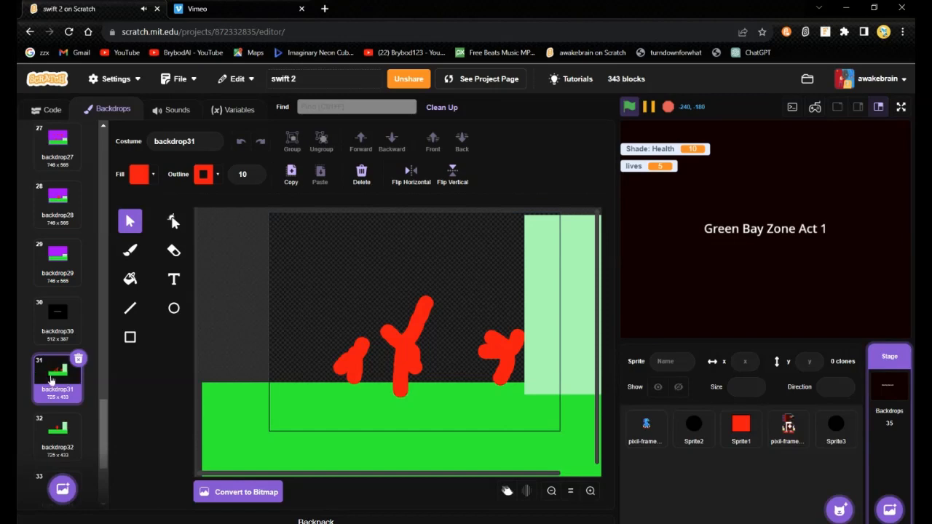
left_click(629, 107)
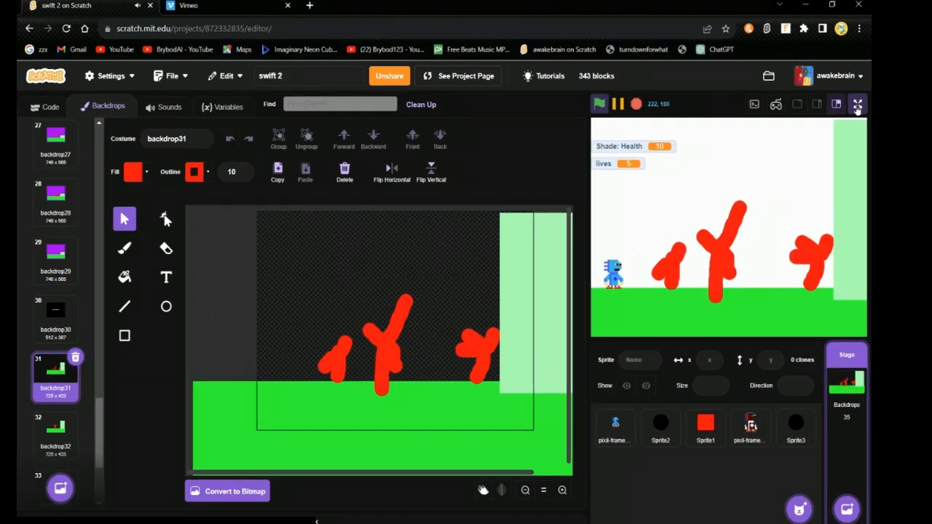
left_click(857, 103)
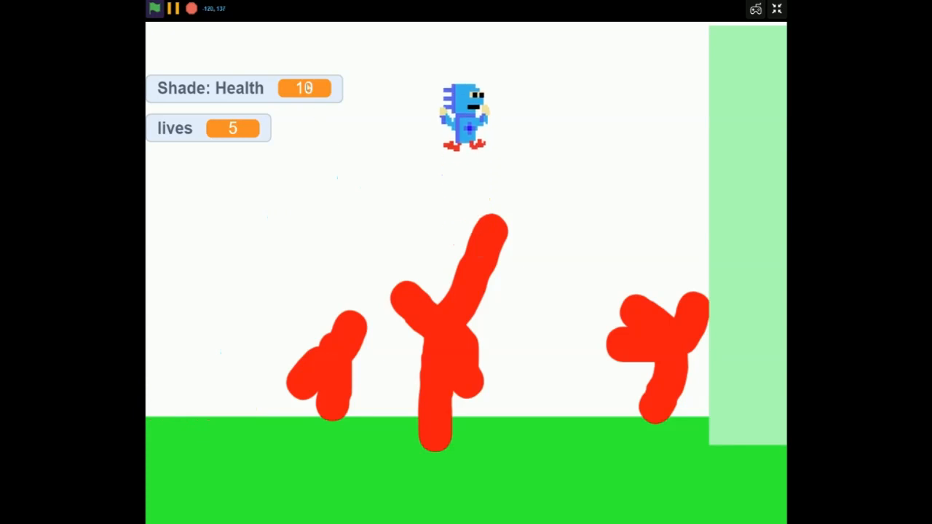
left_click(776, 8)
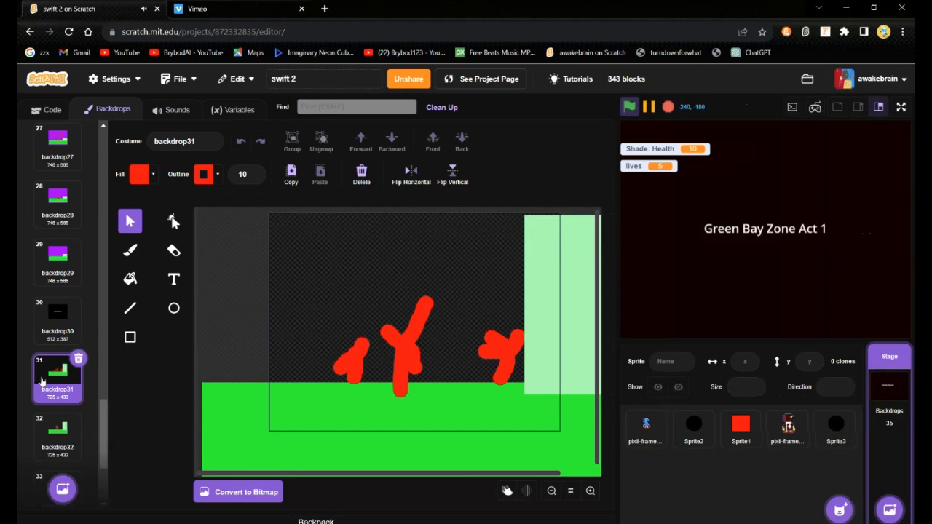
mouse_move(57, 382)
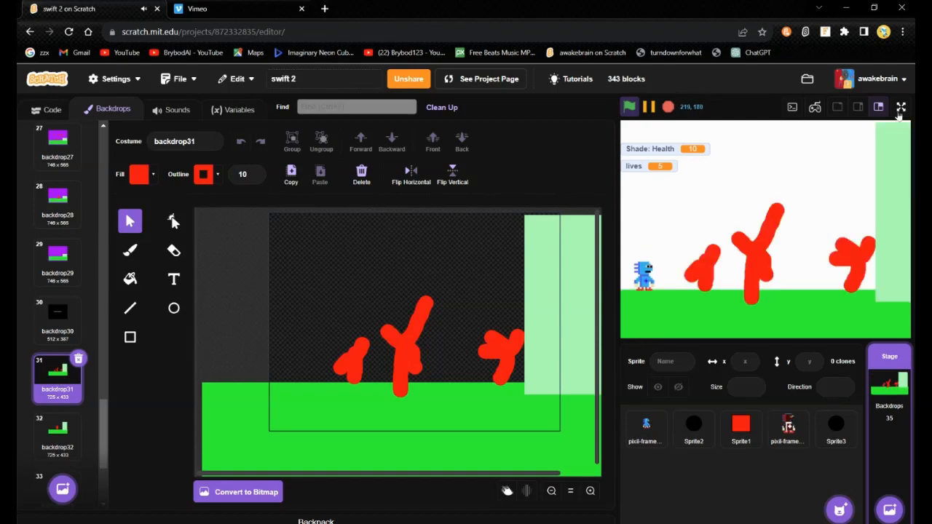
left_click(901, 107)
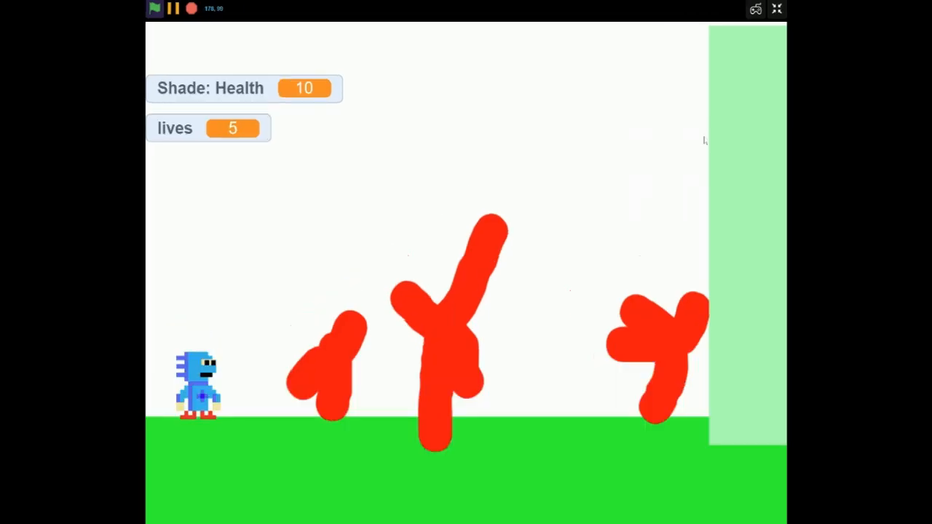
left_click(777, 9)
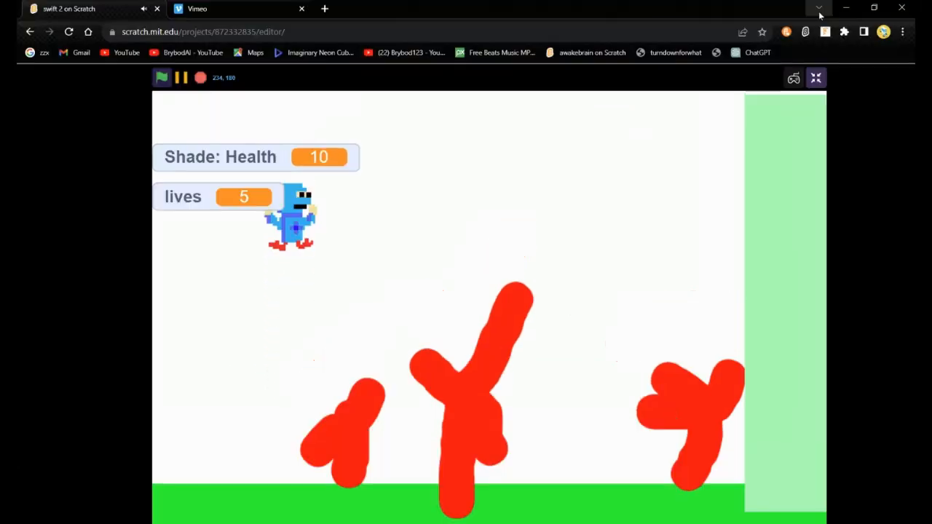
left_click(816, 78)
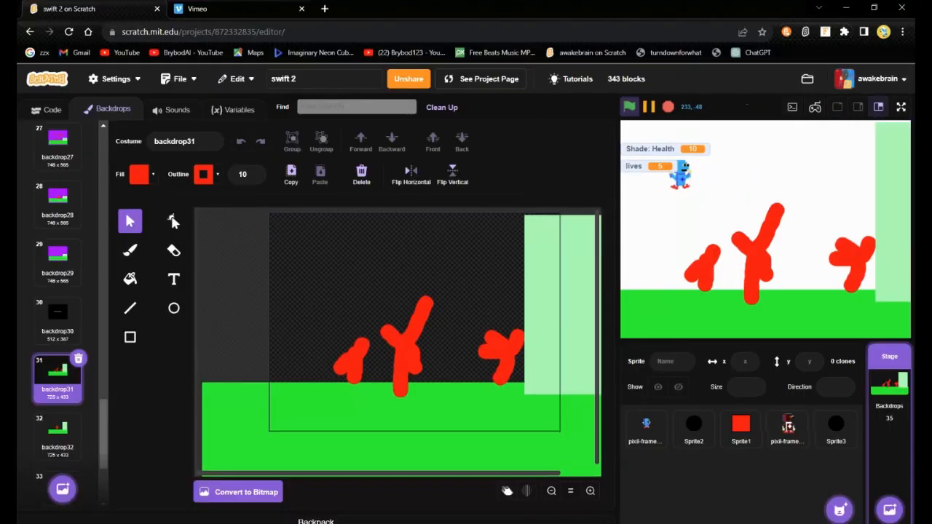